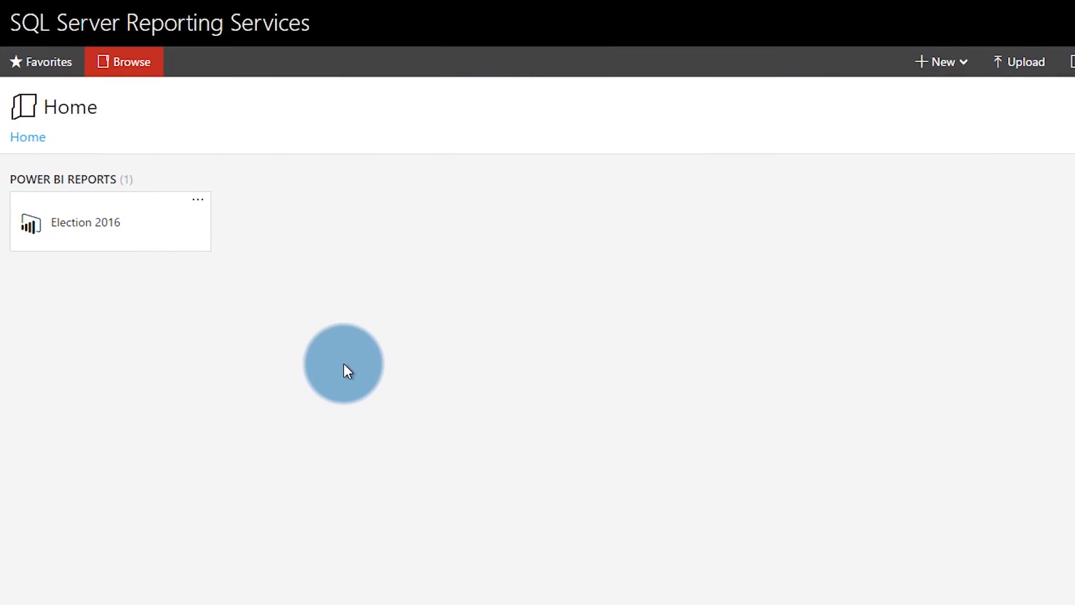
{"action": "mouse_move", "coordinate": [288, 310]}
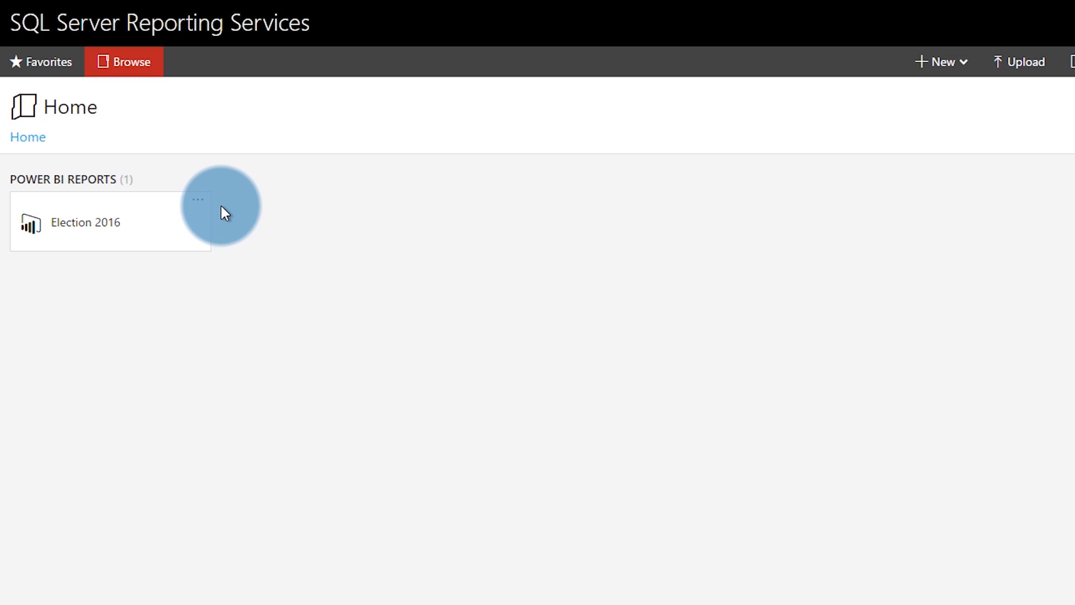
{"action": "mouse_move", "coordinate": [213, 210]}
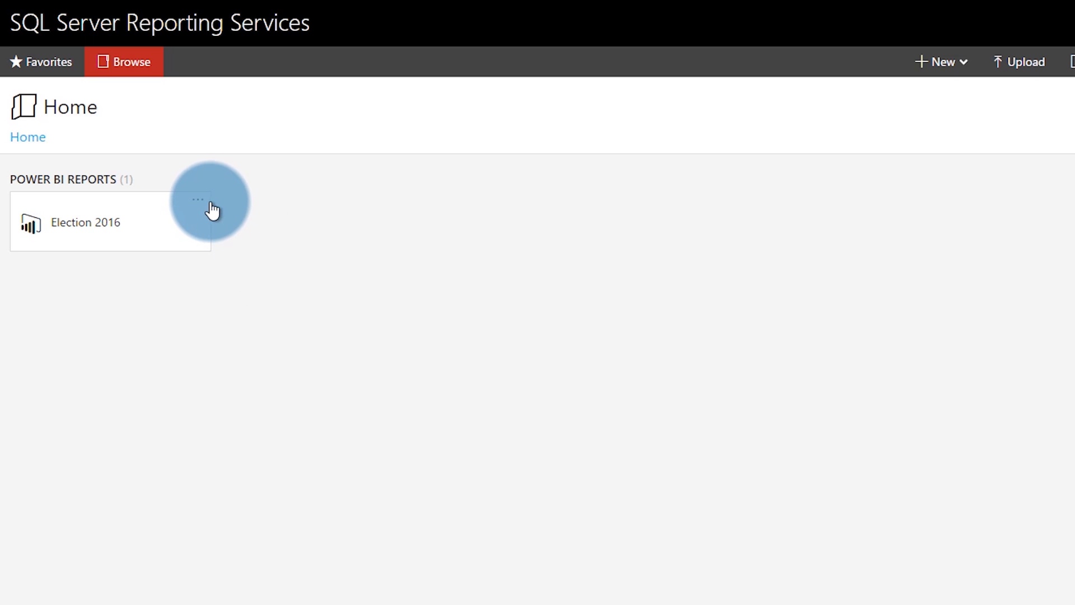
Step: Manage the Election 2016 report's data sources and choose 'Using the following credentials'
{"action": "left_click", "coordinate": [198, 199]}
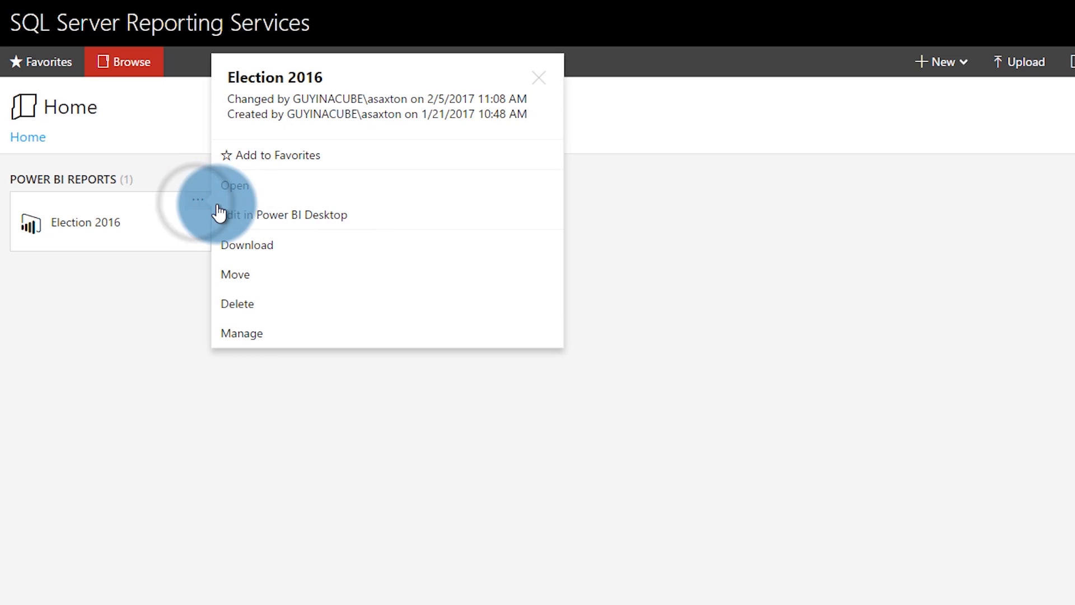
{"action": "left_click", "coordinate": [242, 332]}
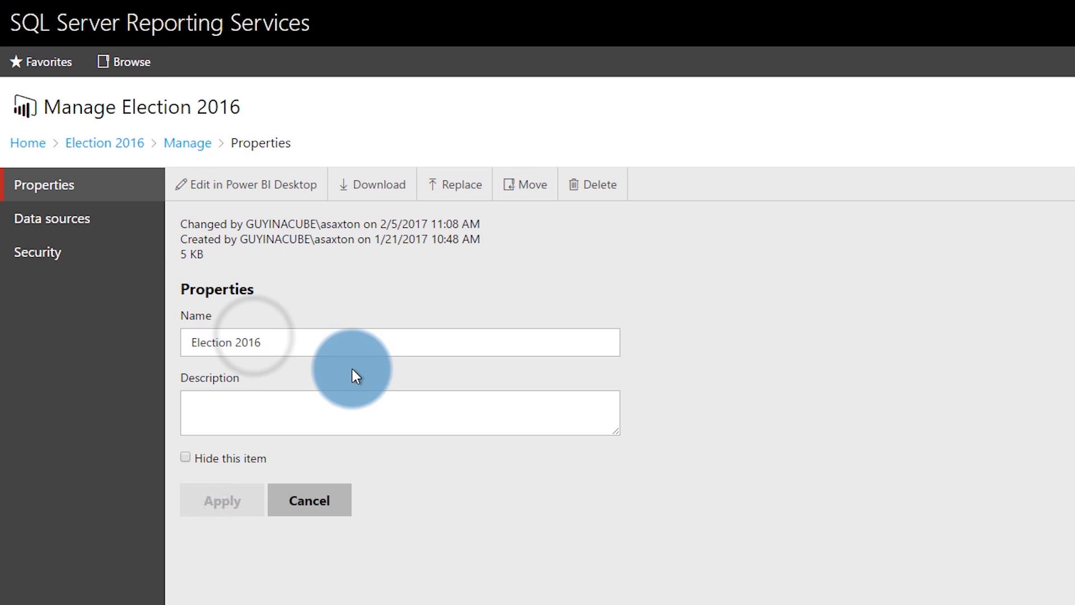
{"action": "left_click", "coordinate": [53, 218]}
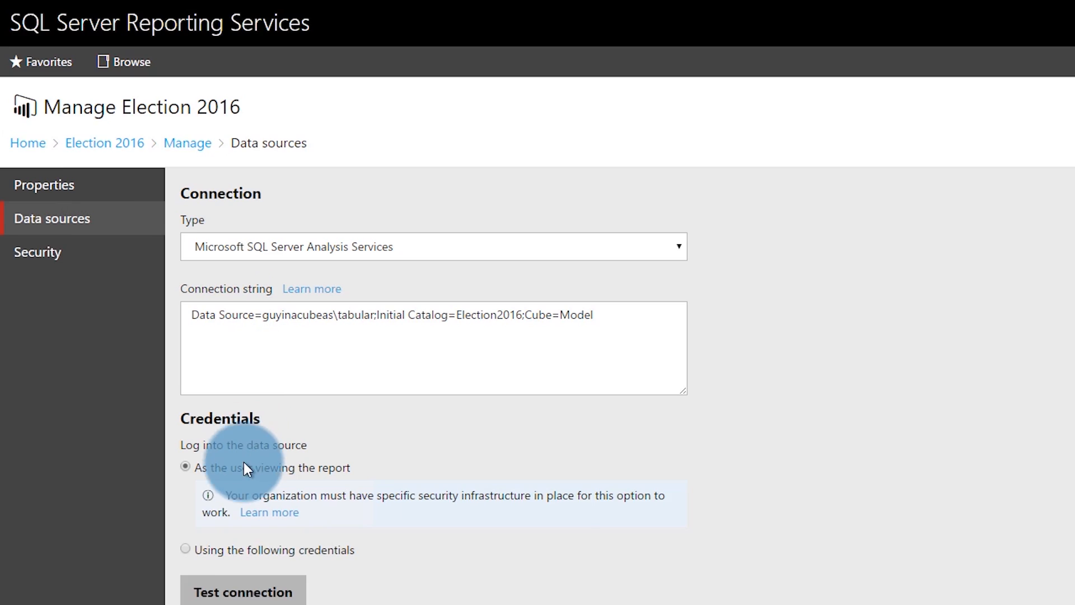
{"action": "scroll", "scroll_direction": "down", "scroll_amount": 3}
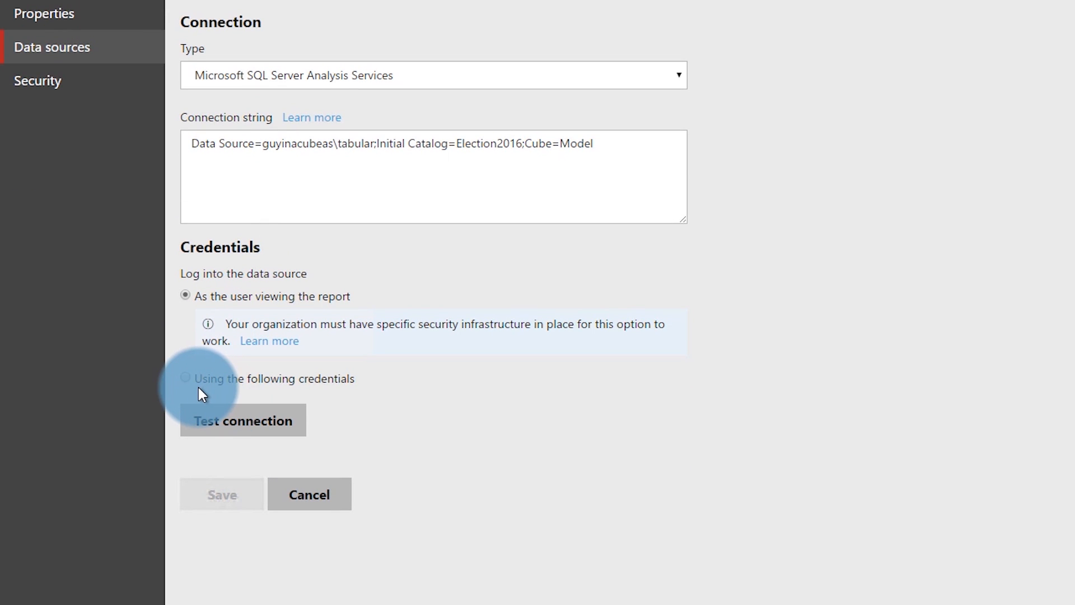
{"action": "left_click", "coordinate": [184, 377]}
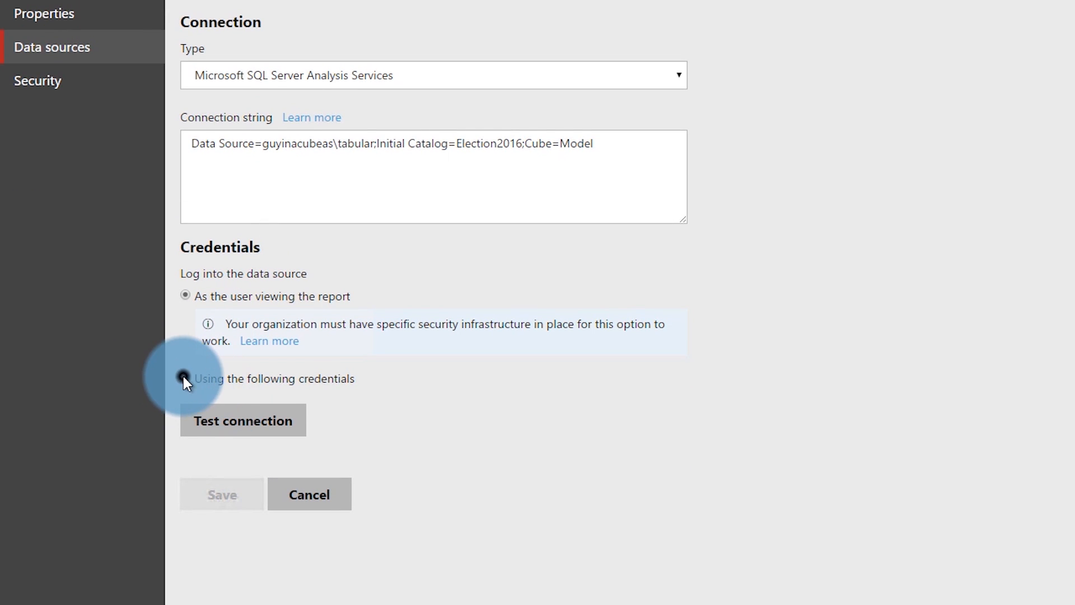
Step: Enter the Windows administrator user name and password and run Test connection successfully
{"action": "left_click", "coordinate": [185, 379]}
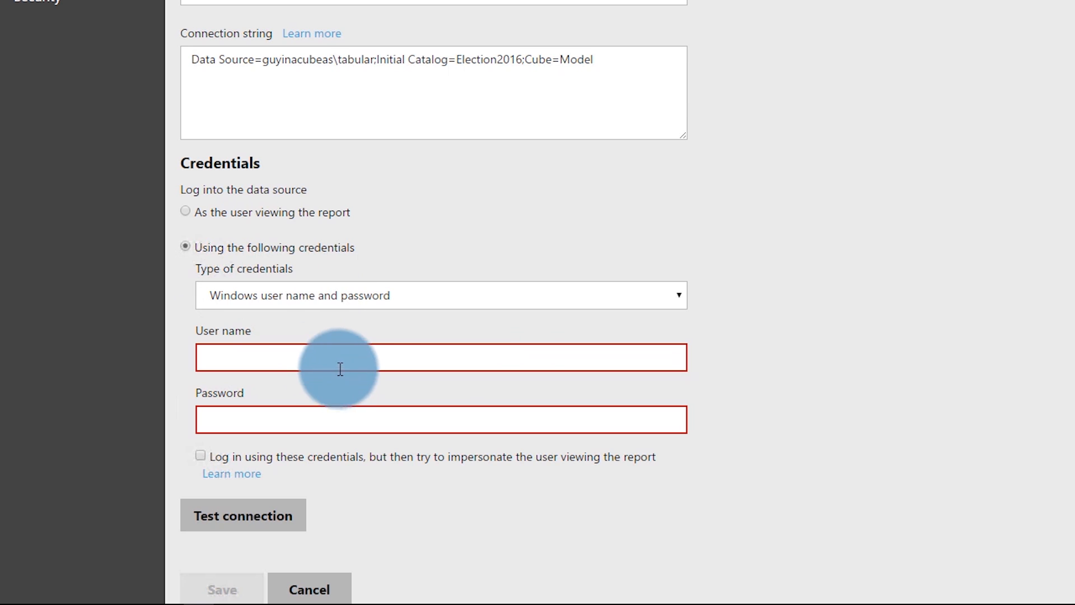
{"action": "left_click", "coordinate": [343, 357]}
{"action": "type", "text": "guyinacube\\administrator"}
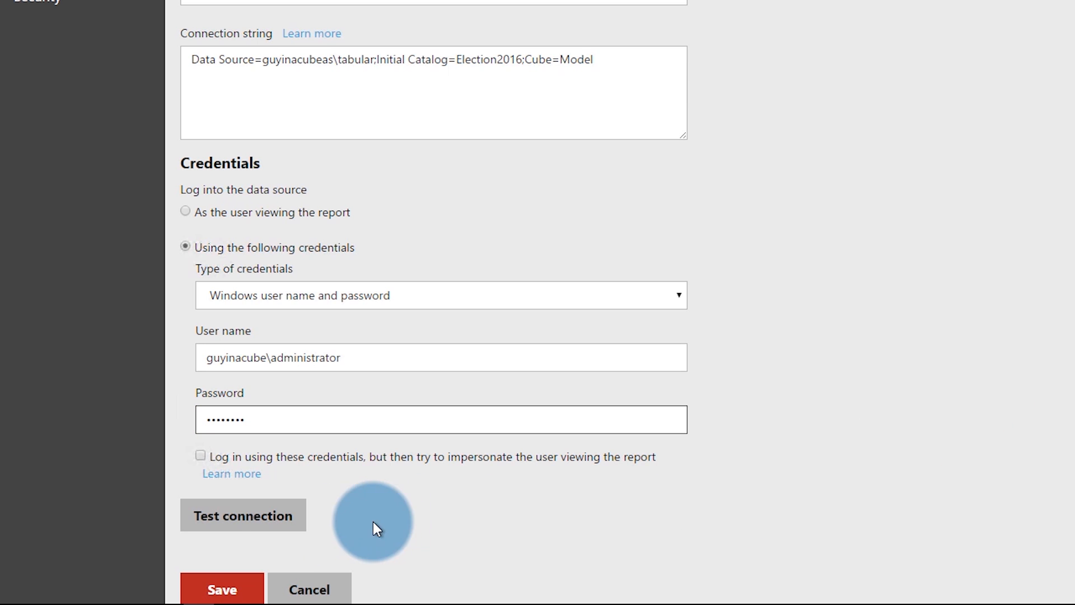
{"action": "left_click", "coordinate": [243, 515]}
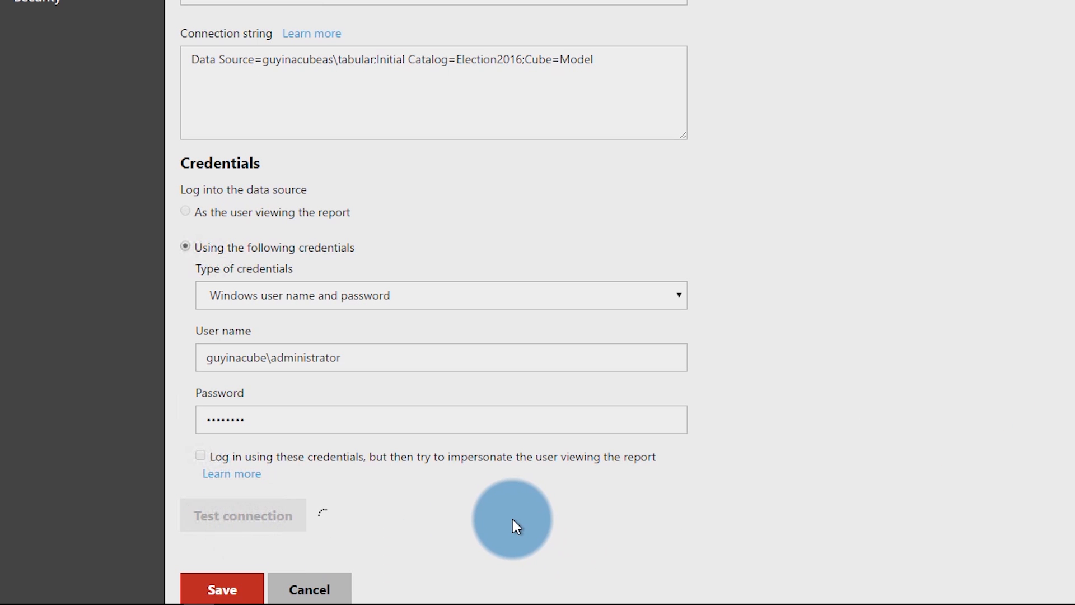
{"action": "left_click", "coordinate": [243, 515]}
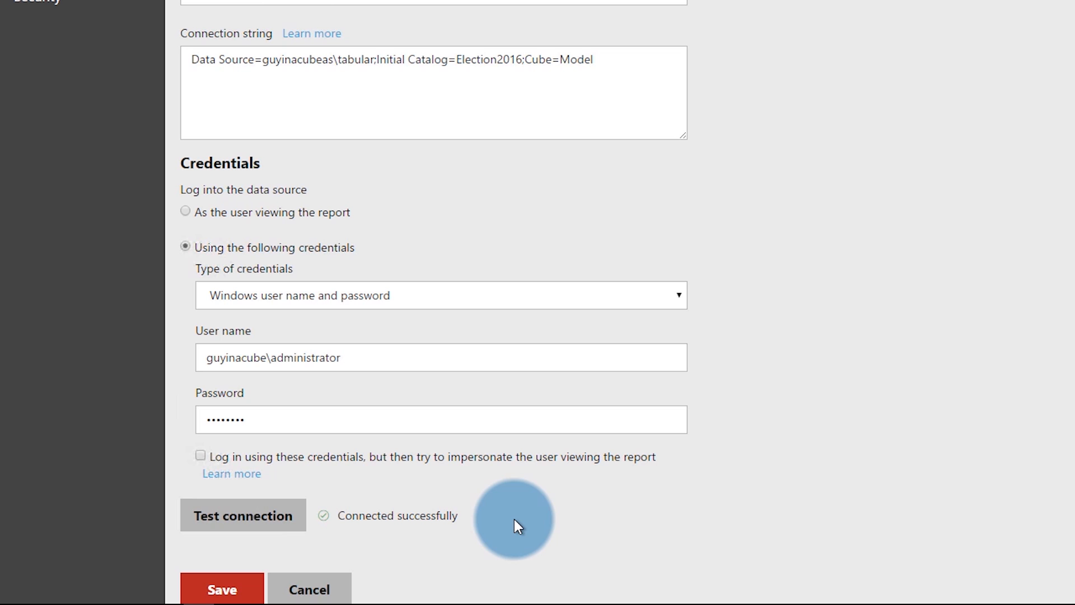
{"action": "mouse_move", "coordinate": [386, 510]}
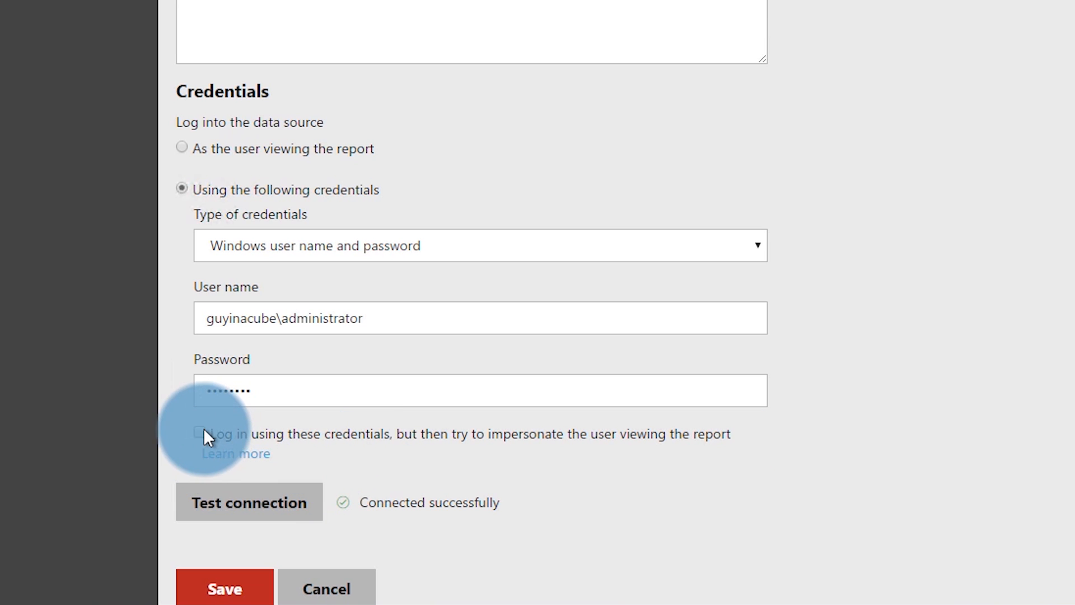
Step: Tick the option to impersonate the viewing user with stored credentials, then review the login options
{"action": "left_click", "coordinate": [199, 432]}
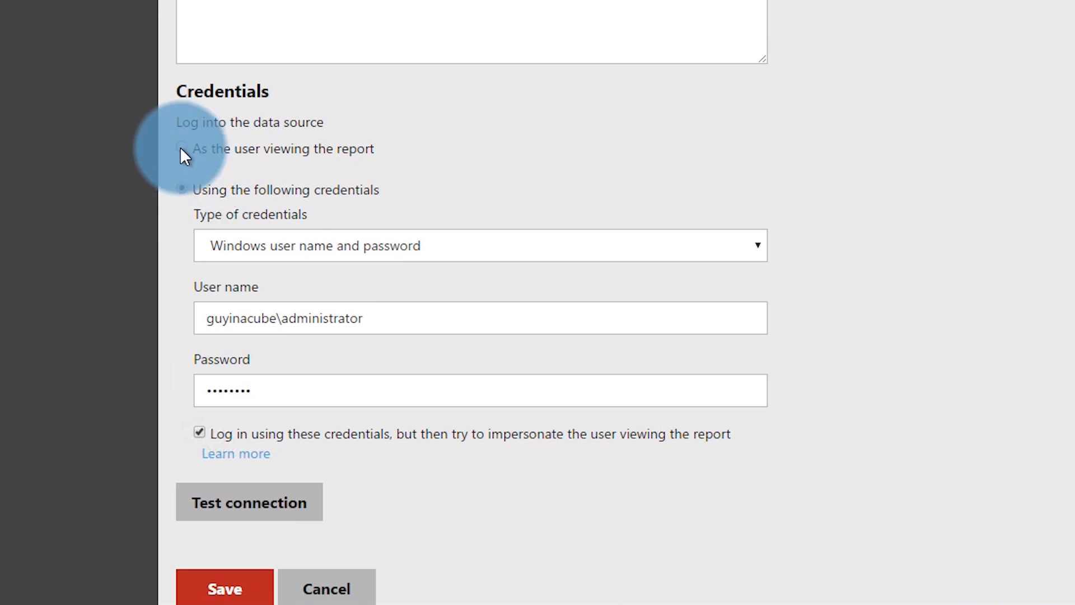
{"action": "left_click", "coordinate": [224, 588]}
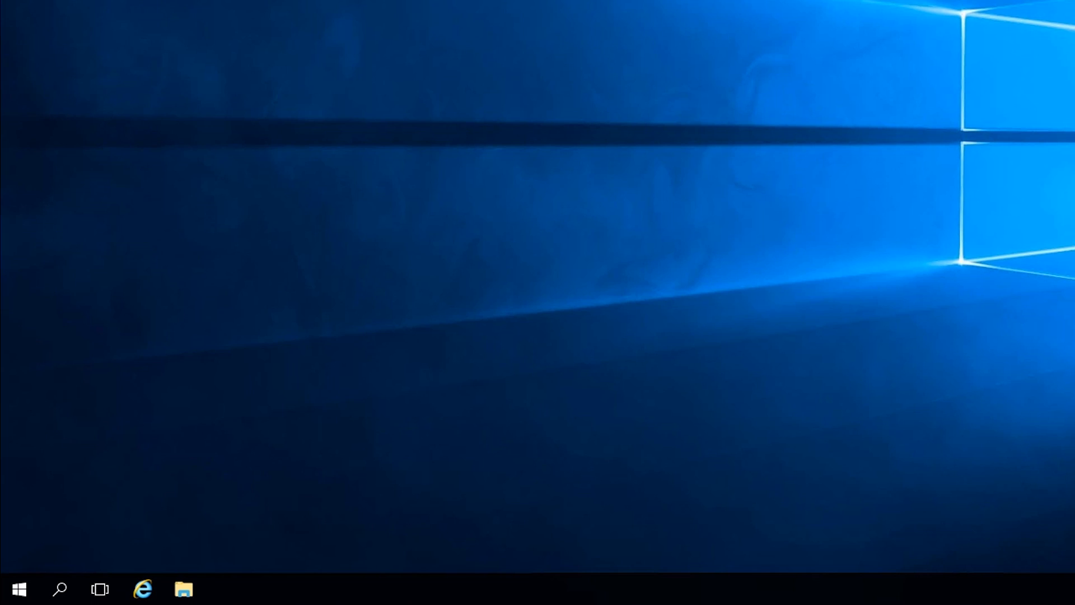
Step: Launch Reporting Services Configuration Manager, connect to RSServer and show its Service Account
{"action": "left_click", "coordinate": [19, 588]}
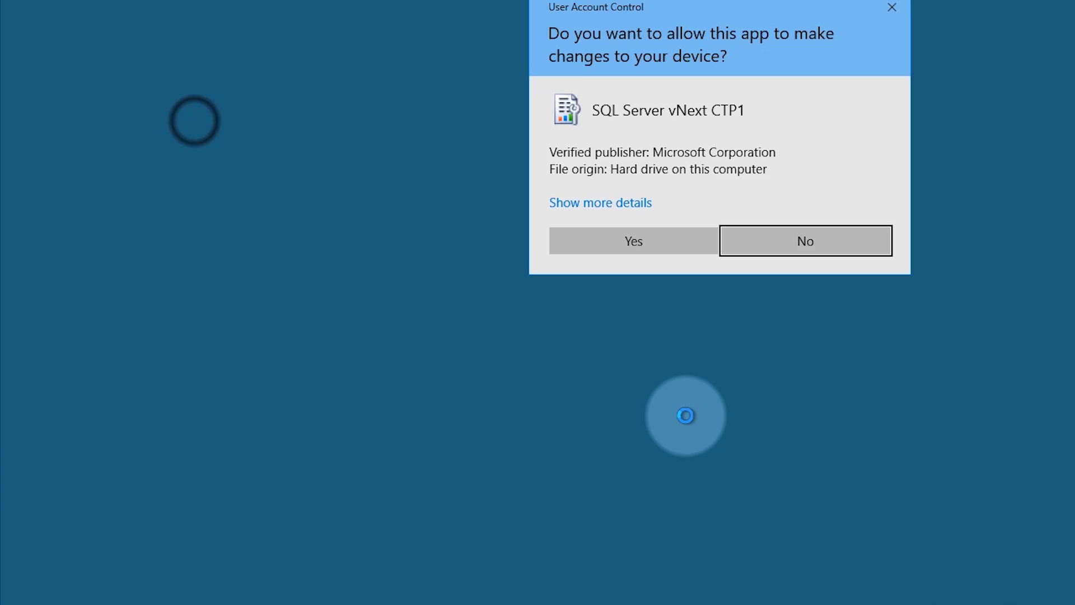
{"action": "left_click", "coordinate": [631, 240]}
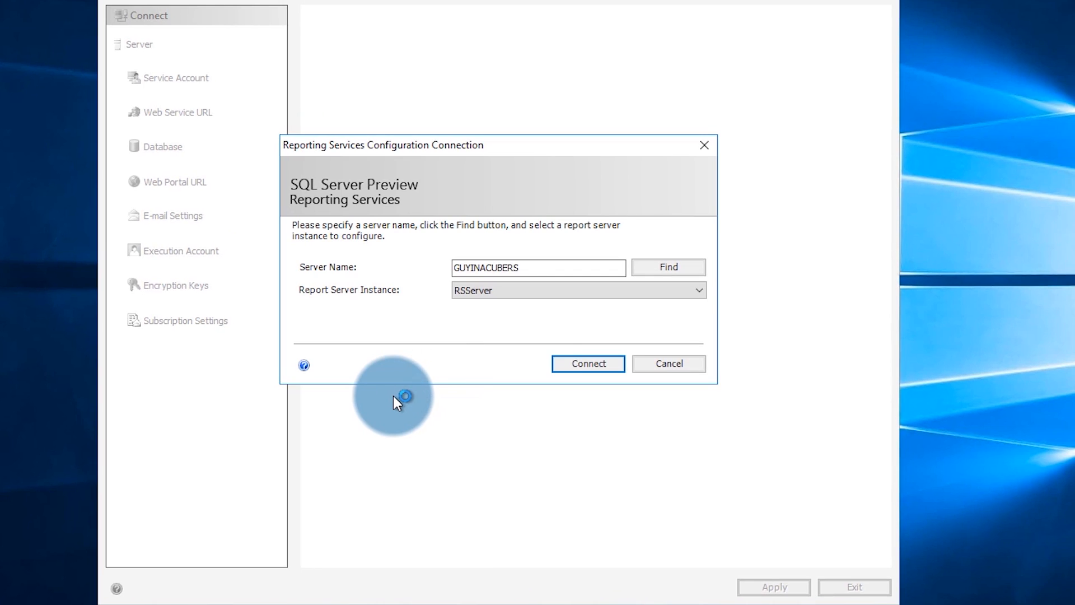
{"action": "left_click", "coordinate": [587, 363]}
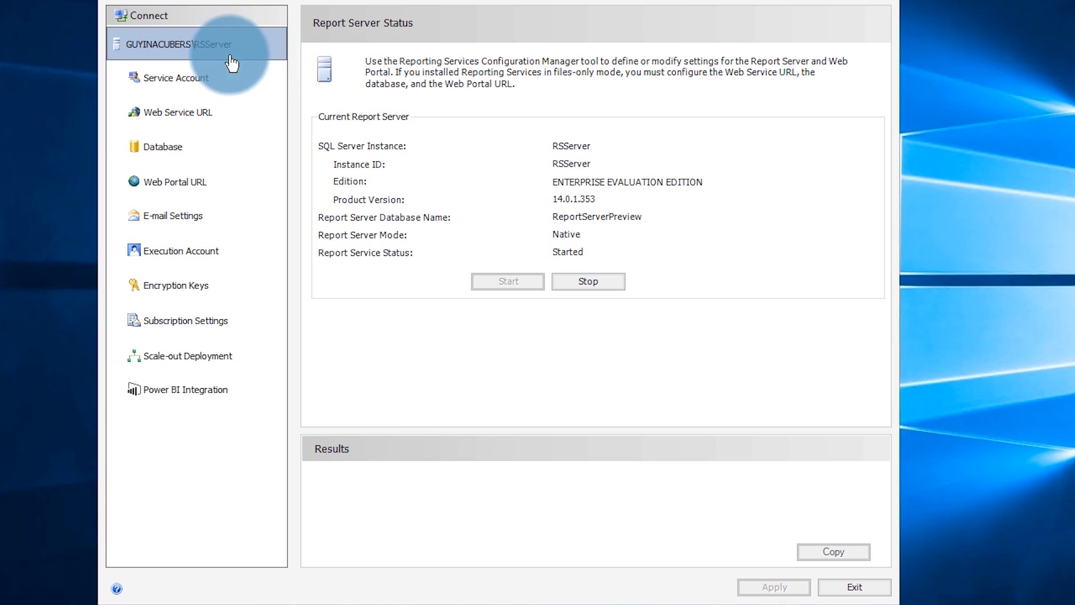
{"action": "left_click", "coordinate": [175, 77]}
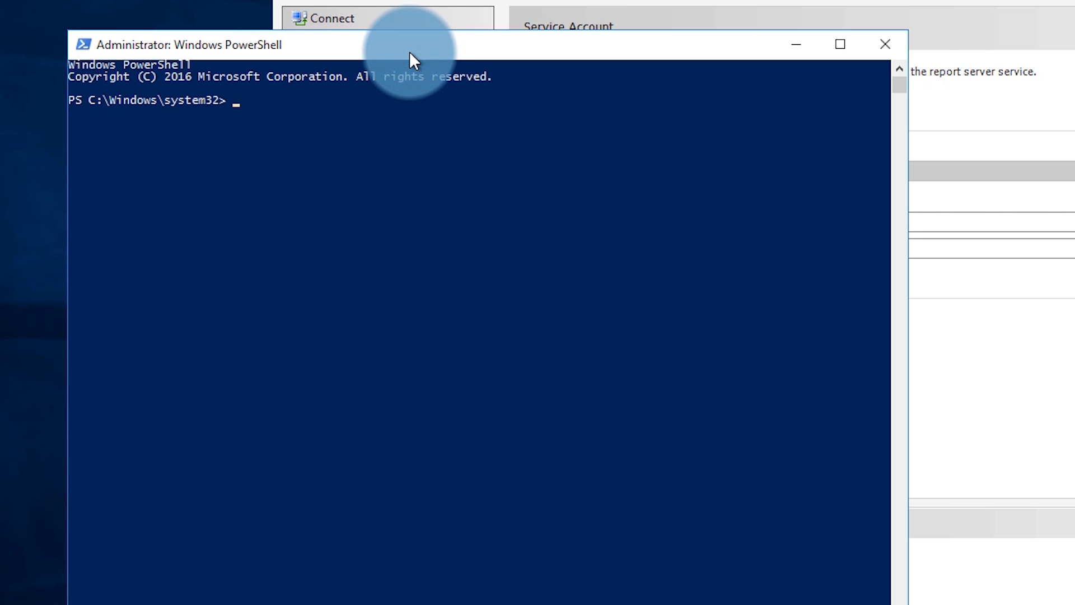
Step: List the rsservice account's SPNs with setspn -l and begin a setspn -a command
{"action": "type", "text": "setspn -l rsservice"}
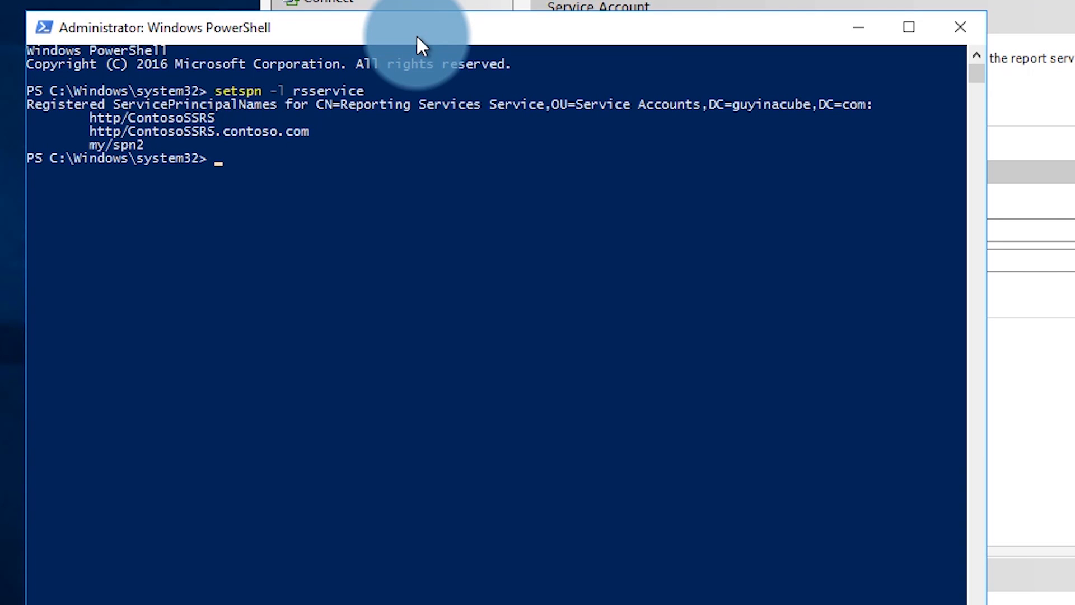
{"action": "type", "text": "setspn -a"}
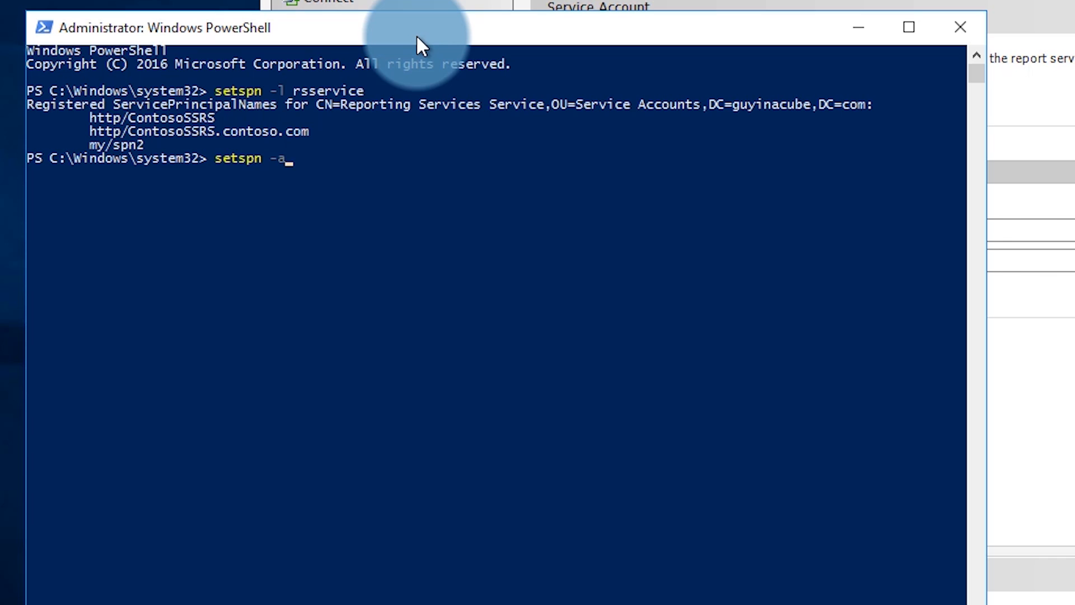
Step: Register http/guyinacubers.guyinacube.com and http/guyinacubers SPNs to rsservice with setspn -a
{"action": "type", "text": "http/guyinacubers.guyinacube.com"}
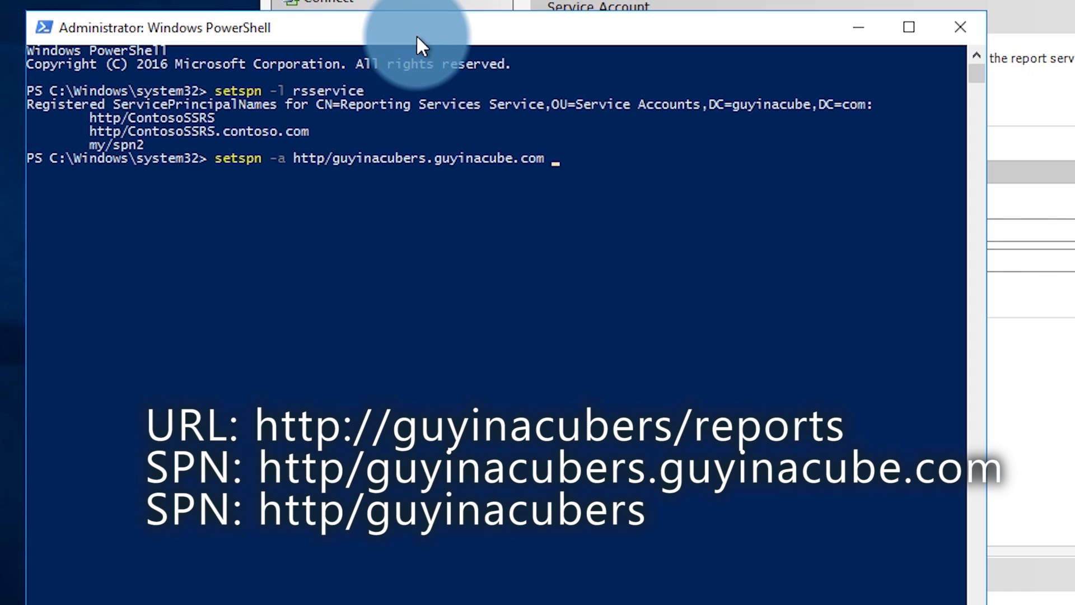
{"action": "type", "text": "rss"}
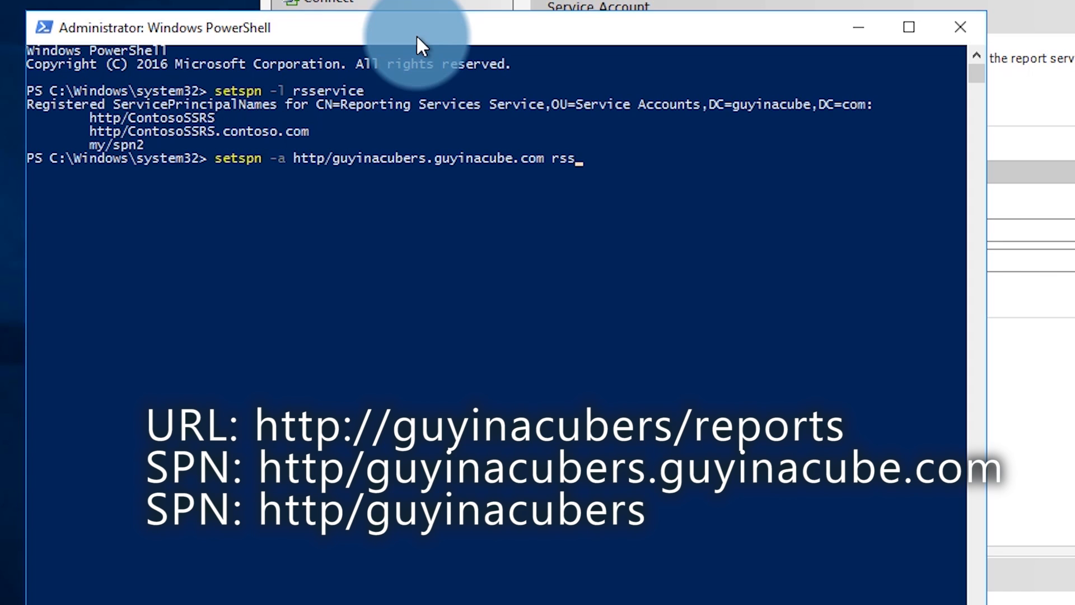
{"action": "type", "text": "ervice"}
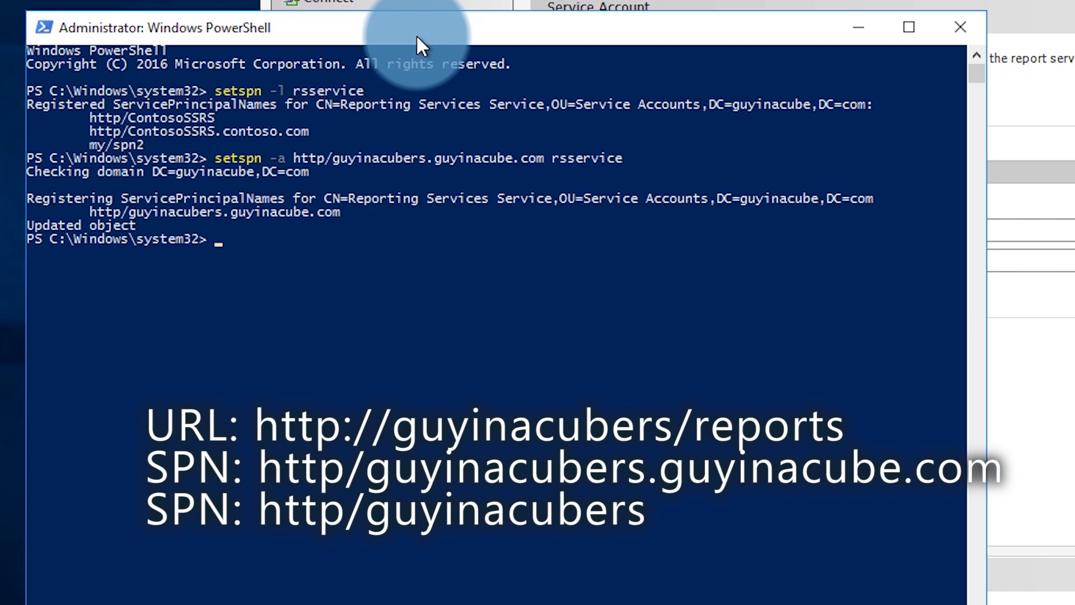
{"action": "type", "text": "setspn -a http/guyinacubers.guyinacube.com rsservice"}
{"action": "type", "text": "setspn -l"}
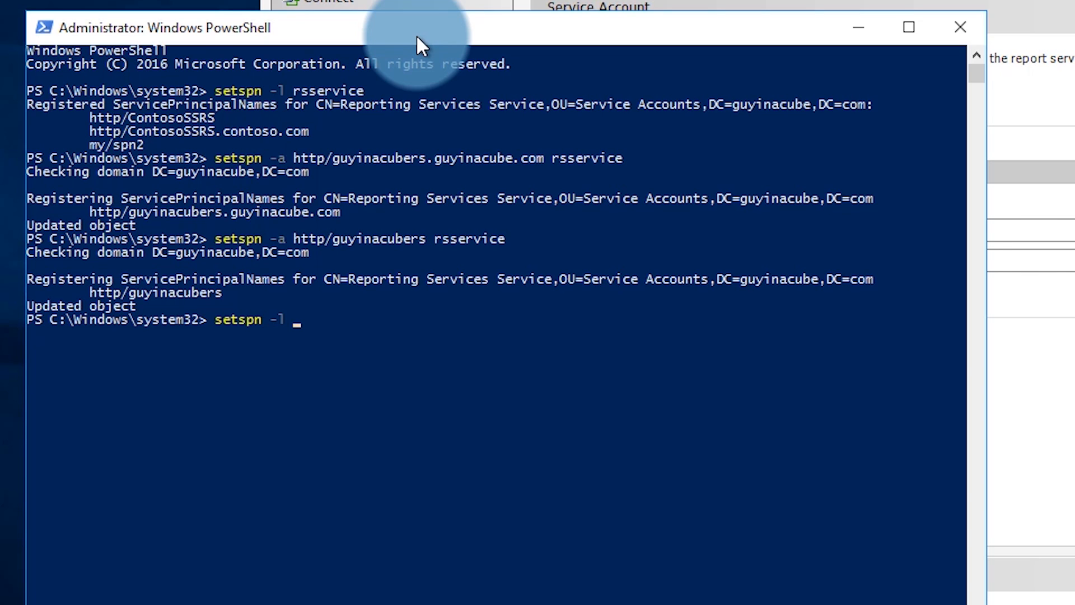
Step: Begin a setspn -l verification command before leaving PowerShell for the server desktop
{"action": "type", "text": "g"}
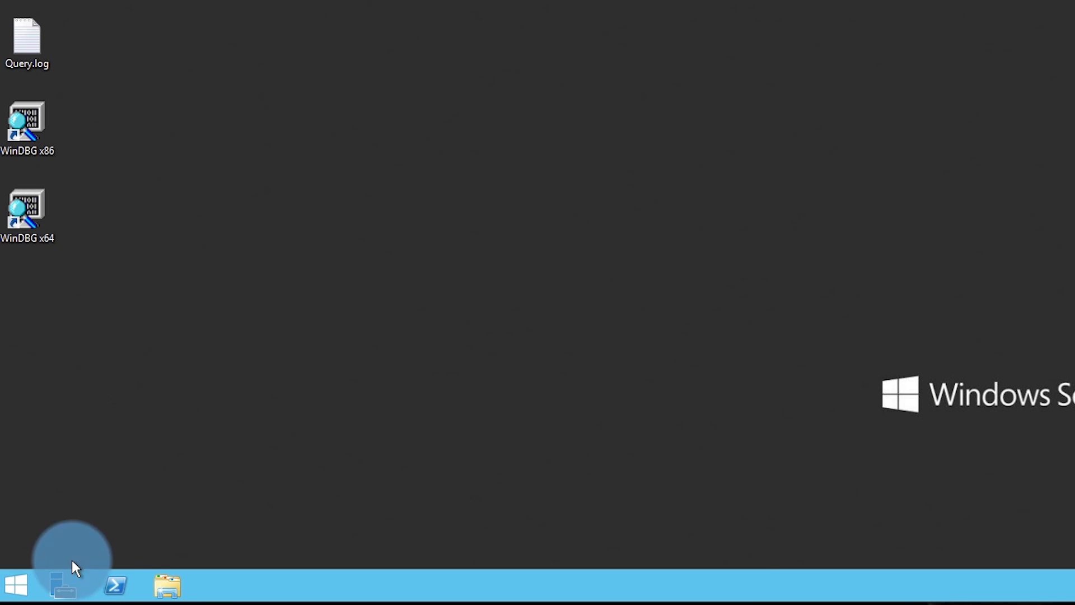
Step: Show SQL Server Services in SQL Server 2016 Configuration Manager to check the TABULAR instance's logon account
{"action": "left_click", "coordinate": [14, 586]}
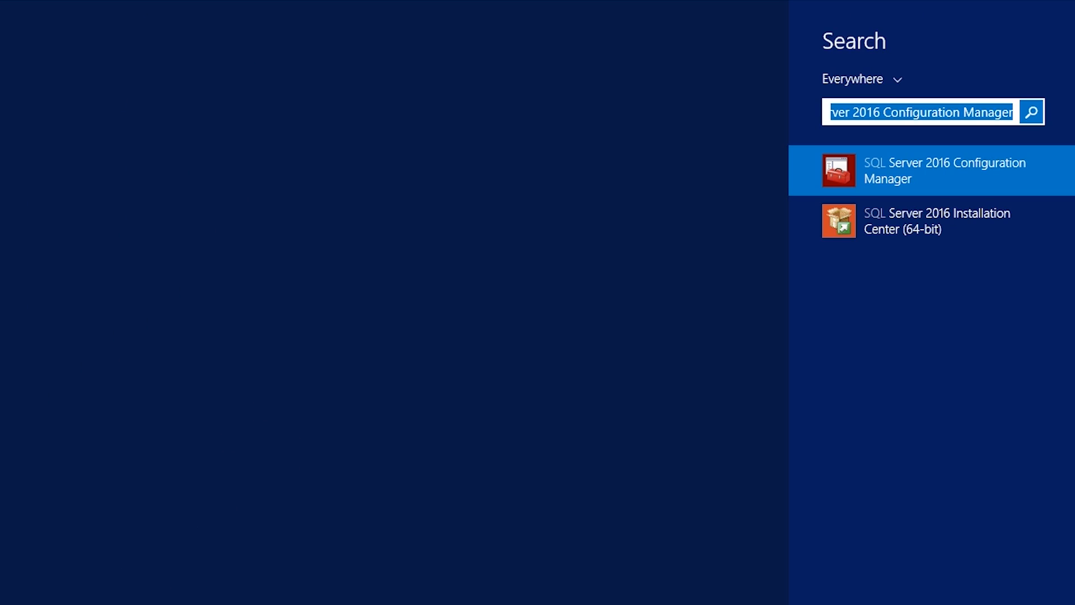
{"action": "left_click", "coordinate": [944, 170]}
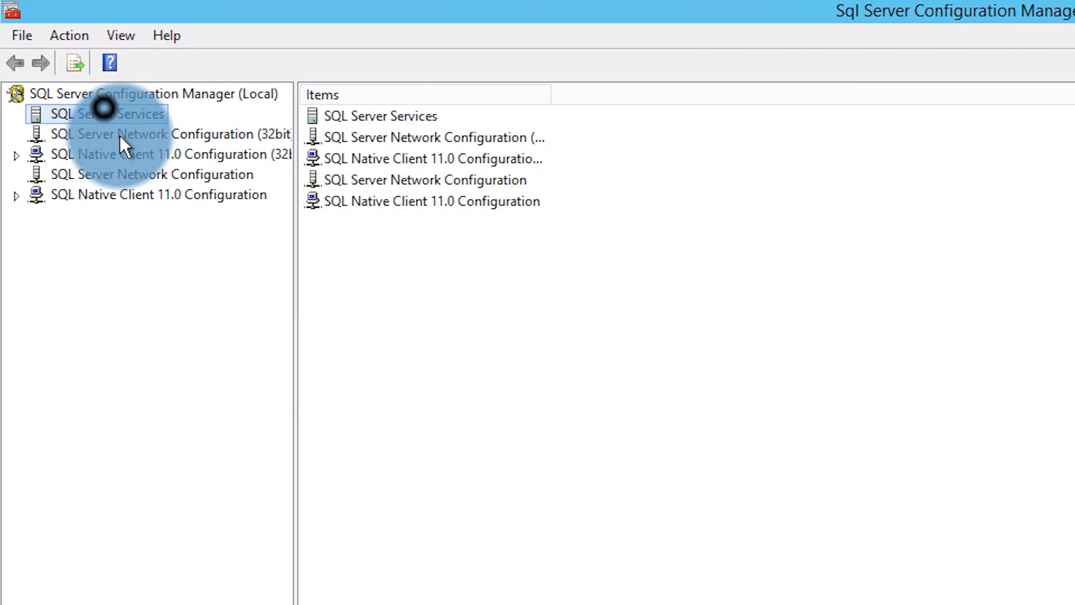
{"action": "left_click", "coordinate": [107, 114]}
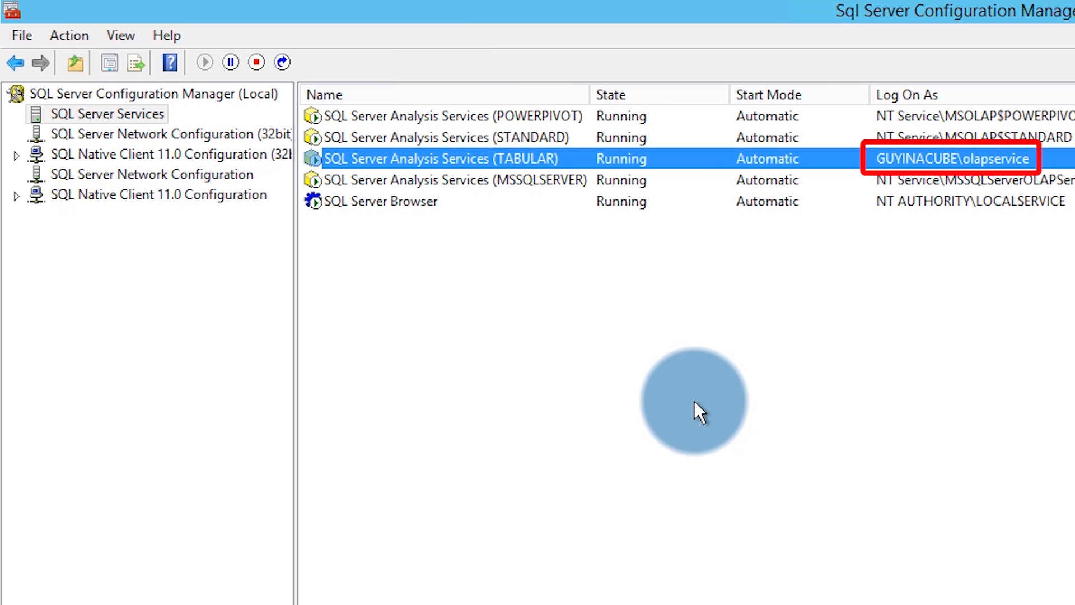
{"action": "mouse_move", "coordinate": [985, 302]}
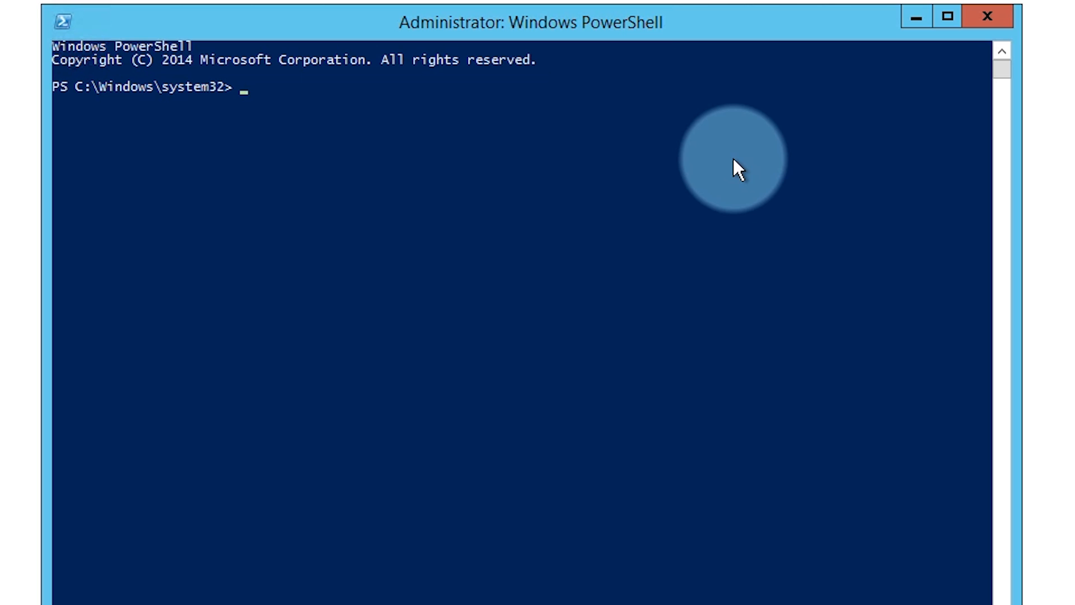
Step: Enter setspn -l olapservice to list the OLAP service account's SPNs
{"action": "type", "text": "setspn -"}
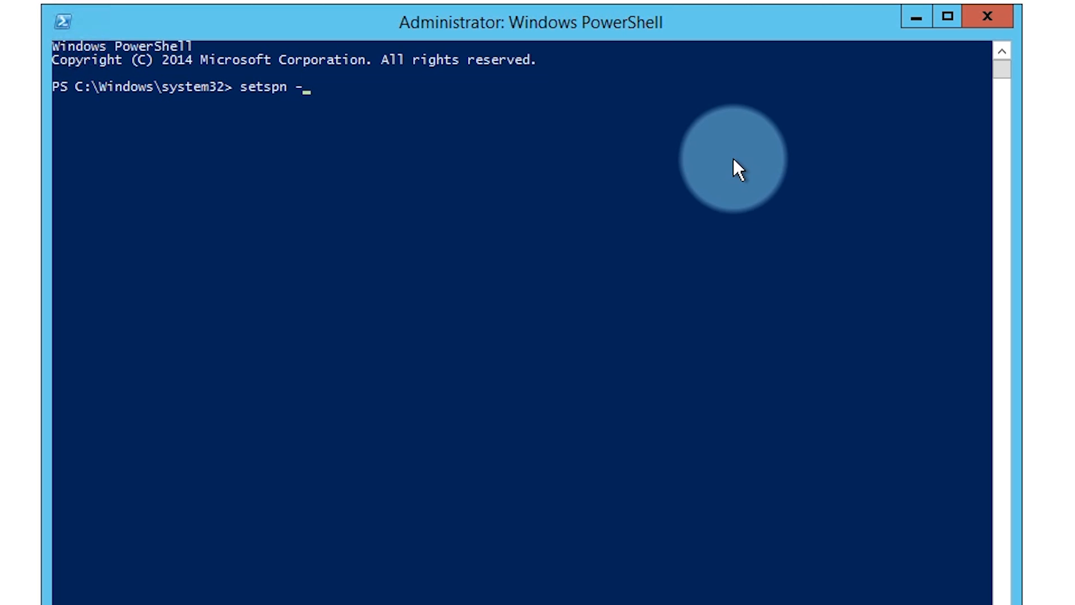
{"action": "type", "text": "l olap"}
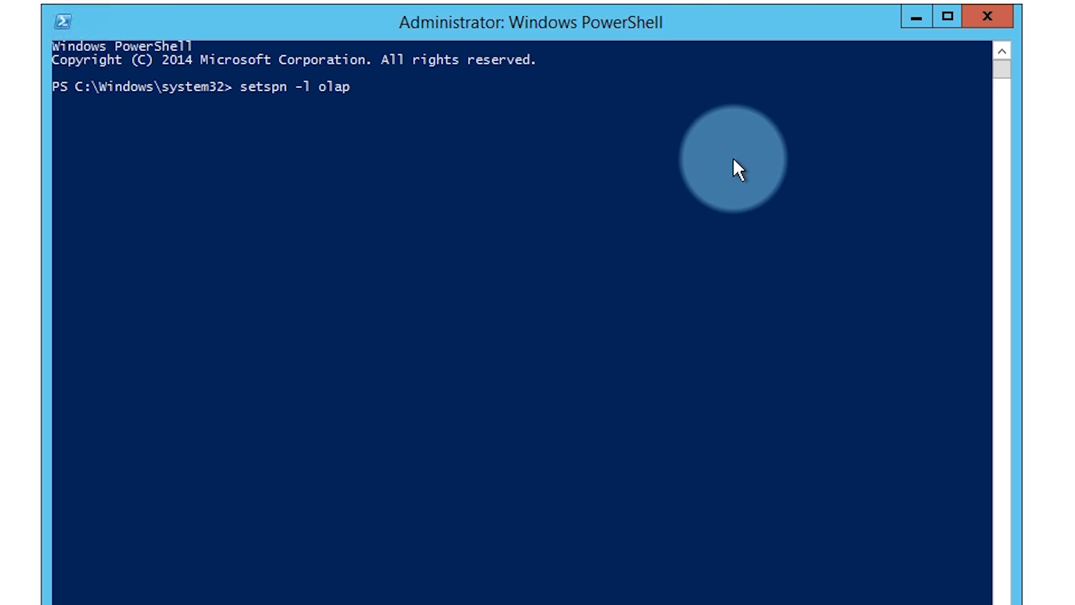
{"action": "type", "text": "service"}
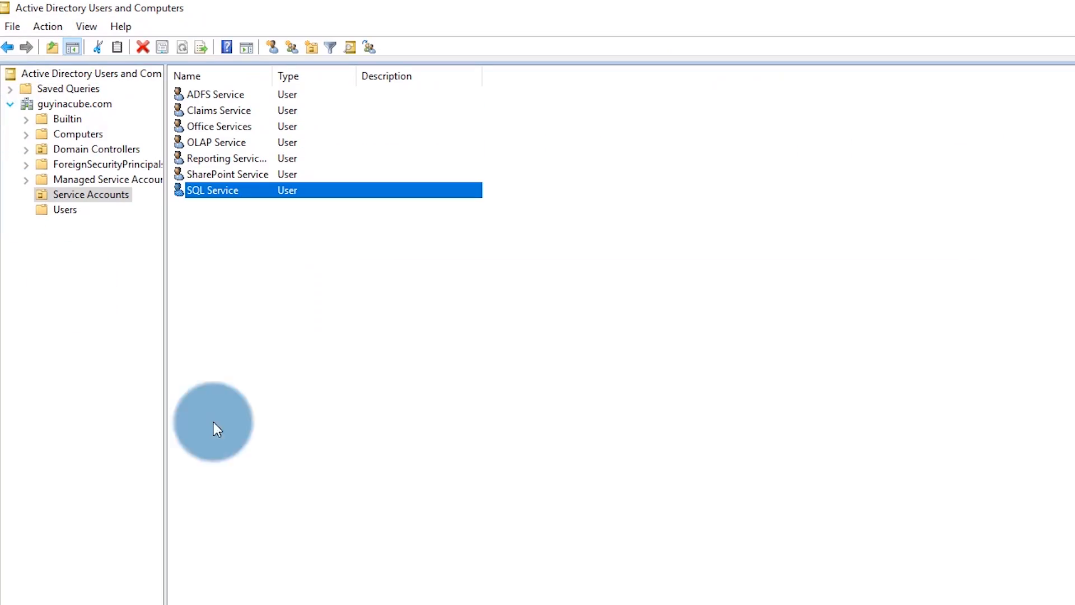
{"action": "mouse_move", "coordinate": [336, 262]}
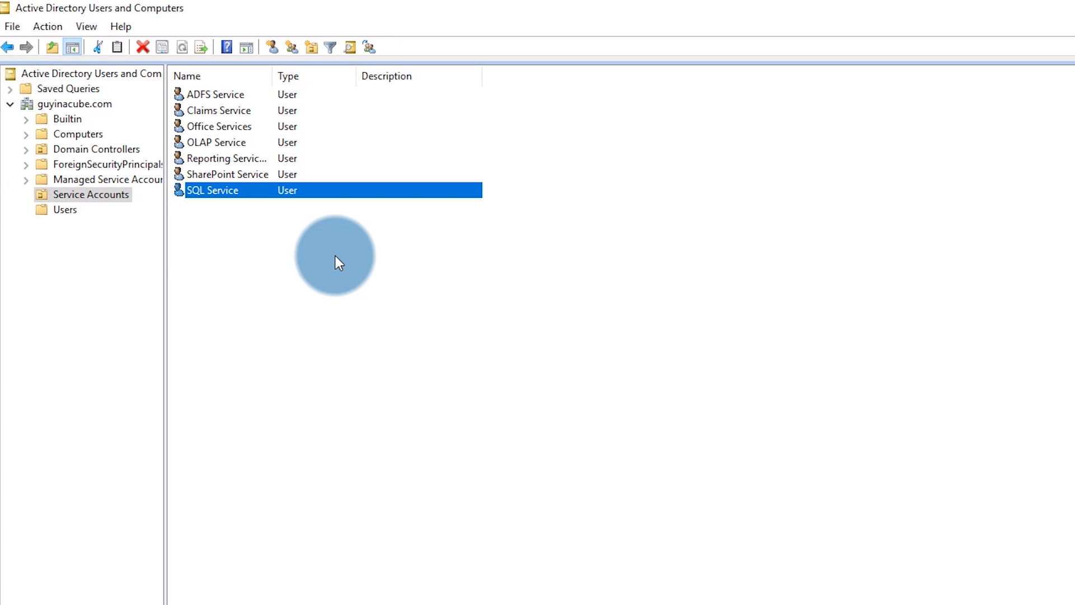
{"action": "left_click", "coordinate": [226, 158]}
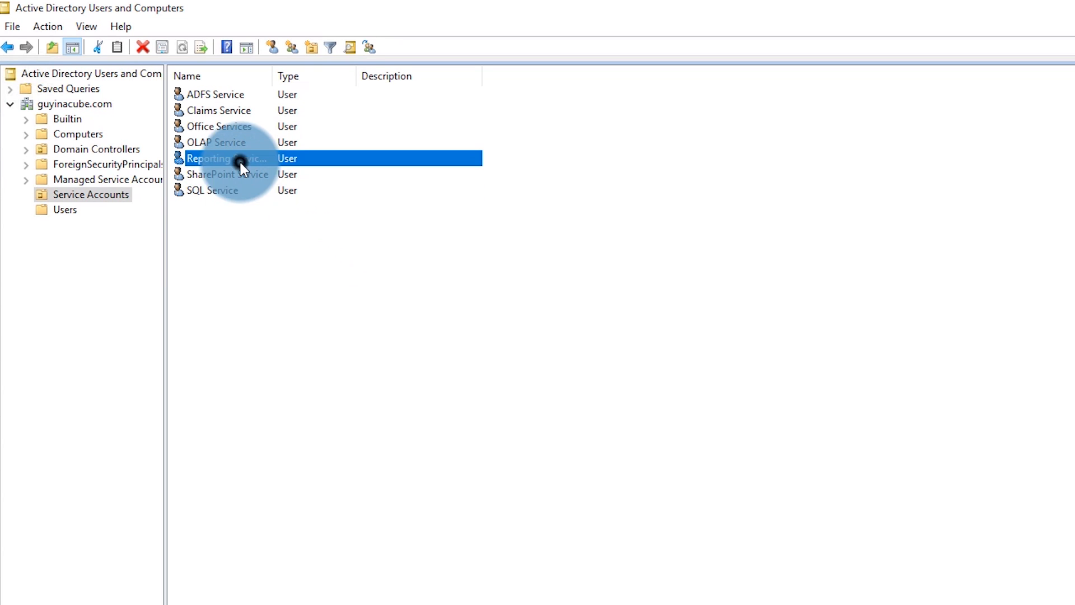
Step: Show the Reporting Services Service account's Delegation settings in its Properties dialog
{"action": "double_click", "coordinate": [225, 158]}
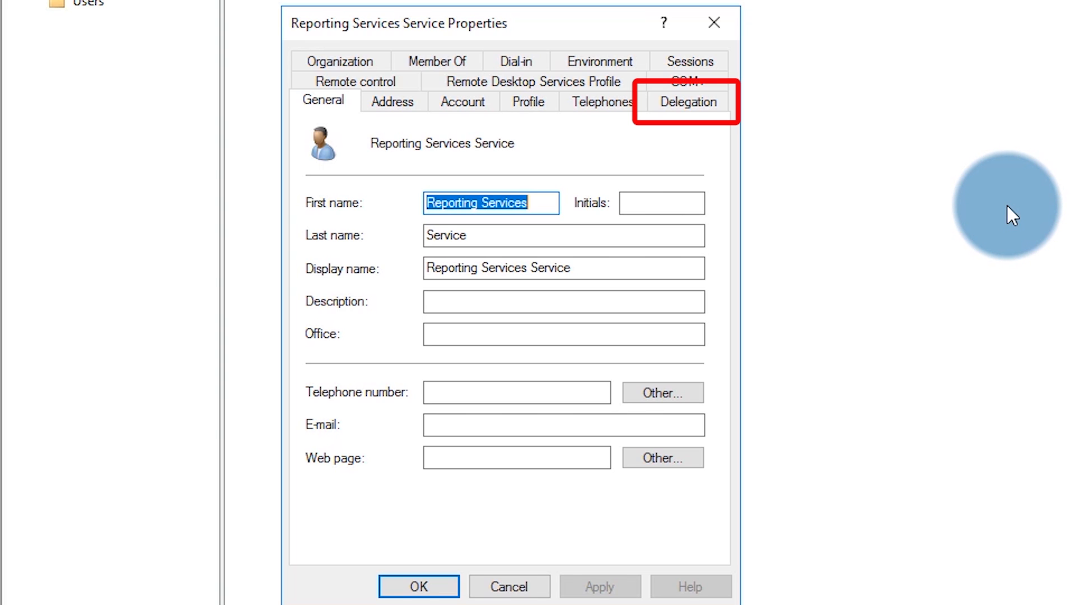
{"action": "left_click", "coordinate": [688, 102]}
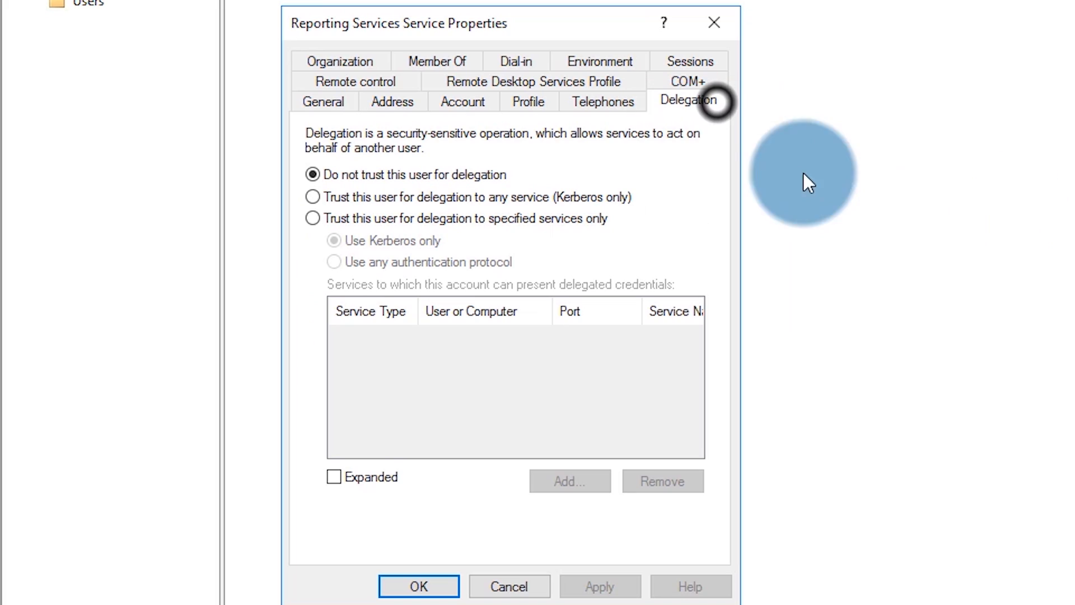
{"action": "mouse_move", "coordinate": [505, 230]}
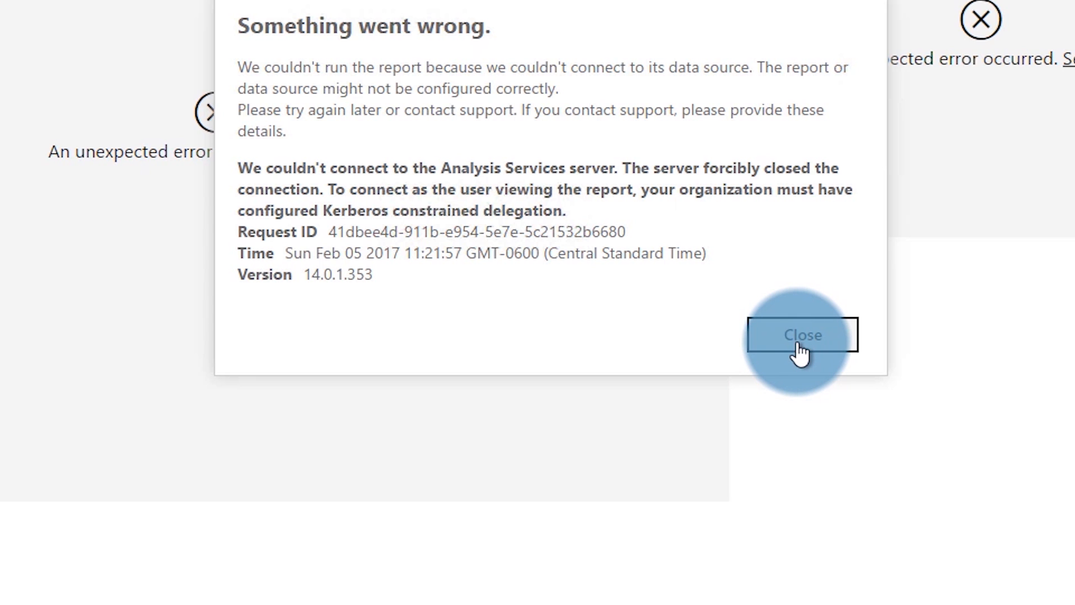
Step: Dismiss the 'Something went wrong' Kerberos constrained delegation error in the web portal
{"action": "left_click", "coordinate": [801, 335]}
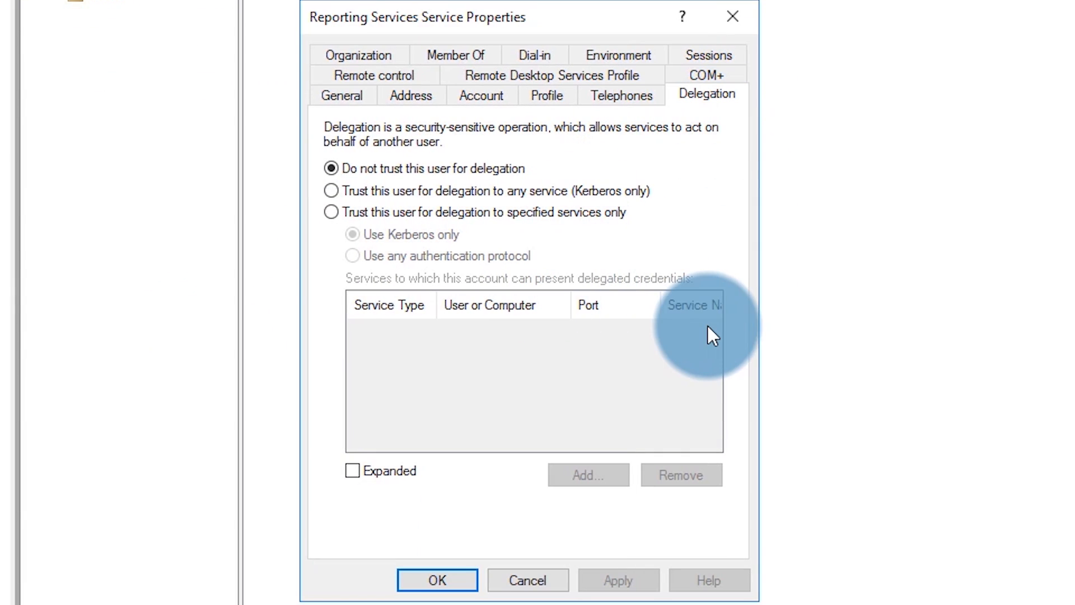
{"action": "mouse_move", "coordinate": [649, 258]}
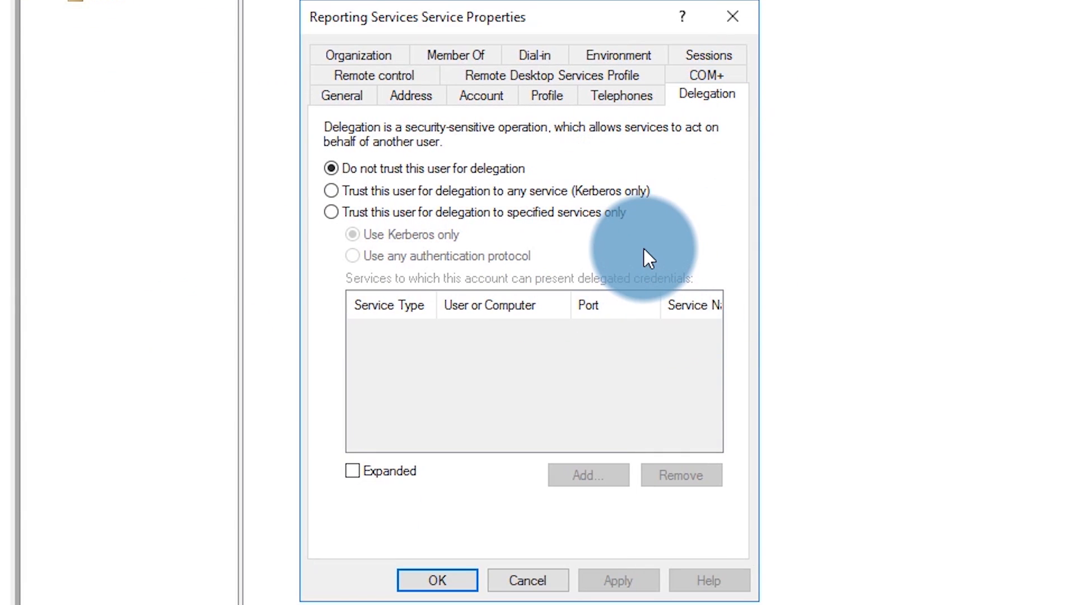
Step: Trust the Reporting Services account for delegation to specified services only, using any authentication protocol
{"action": "left_click", "coordinate": [332, 212]}
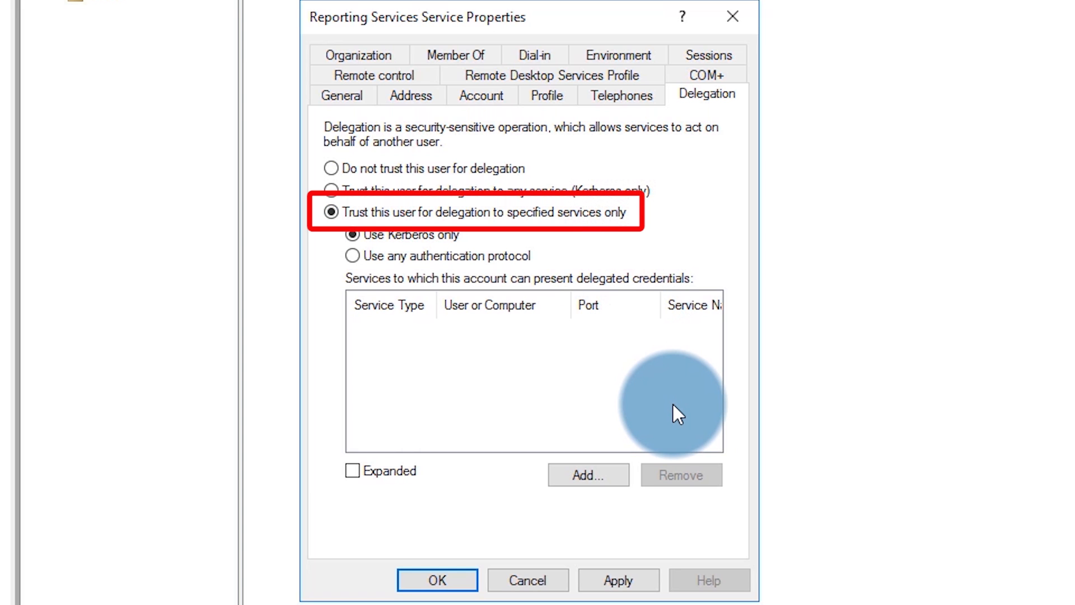
{"action": "mouse_move", "coordinate": [555, 362]}
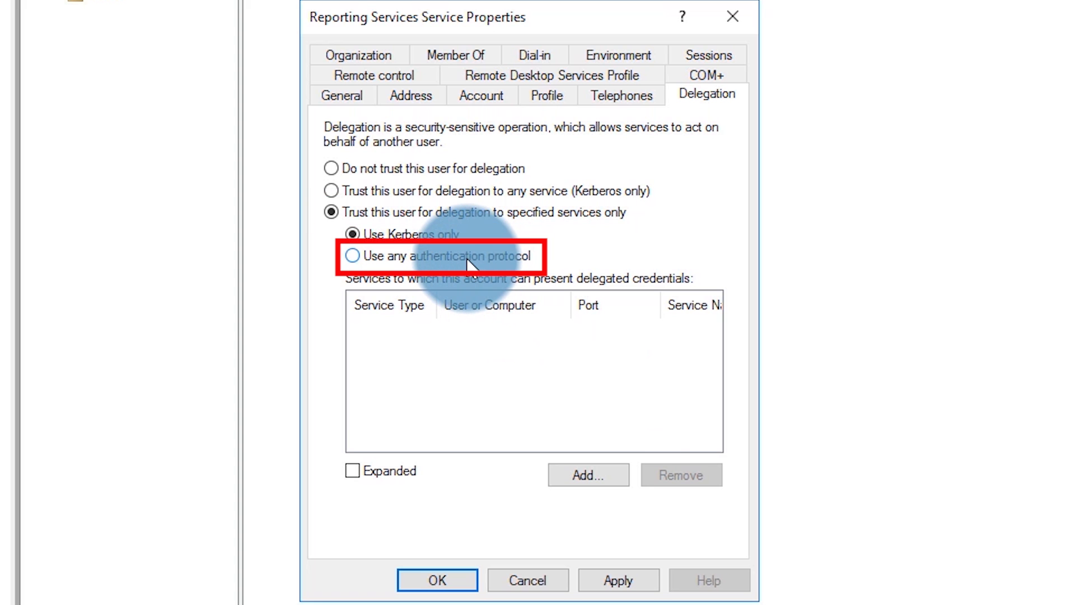
{"action": "left_click", "coordinate": [352, 255]}
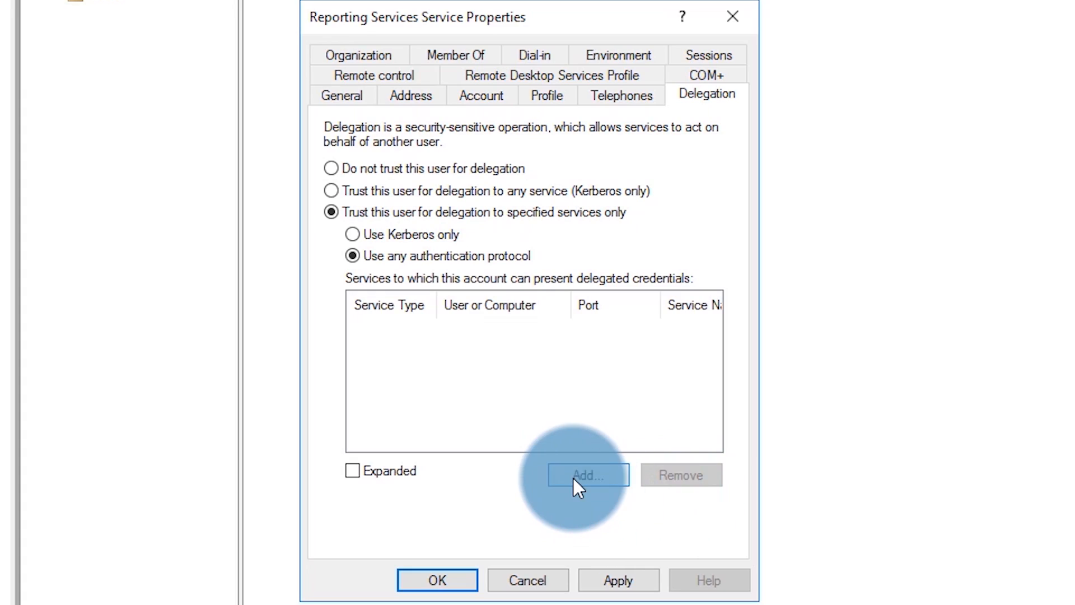
Step: Add the MSOLAPSvc.3 TABULAR service of the olapservice account to the delegated services list
{"action": "left_click", "coordinate": [587, 474]}
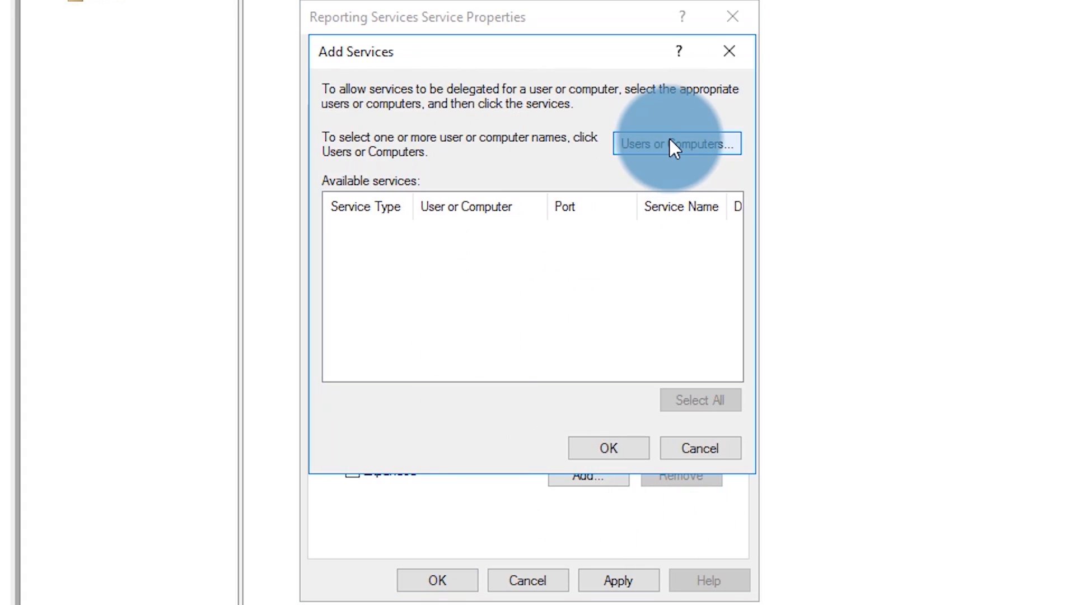
{"action": "left_click", "coordinate": [677, 143]}
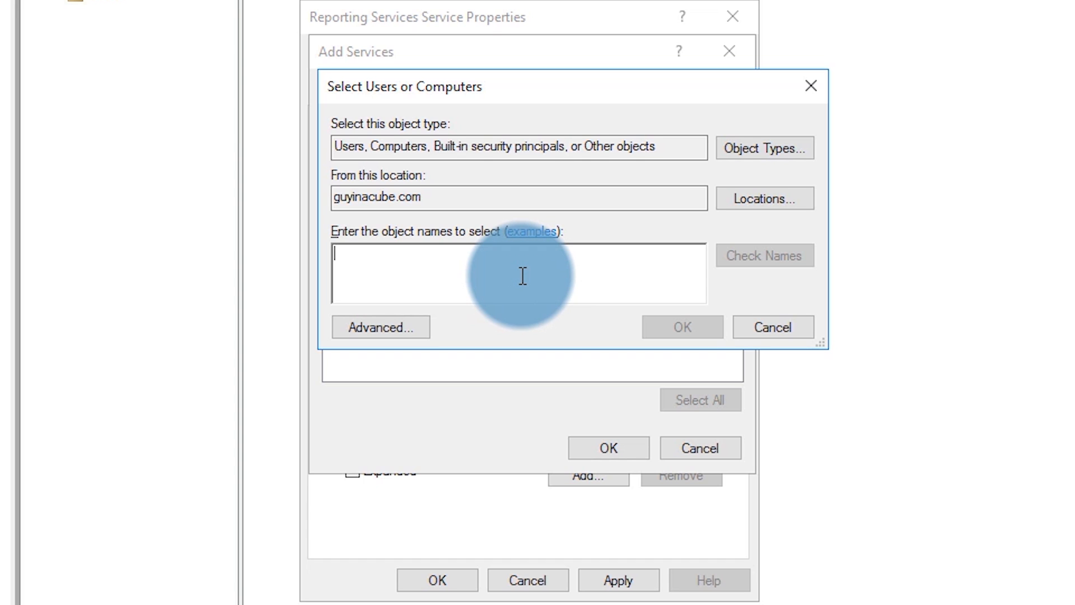
{"action": "type", "text": "olapservice"}
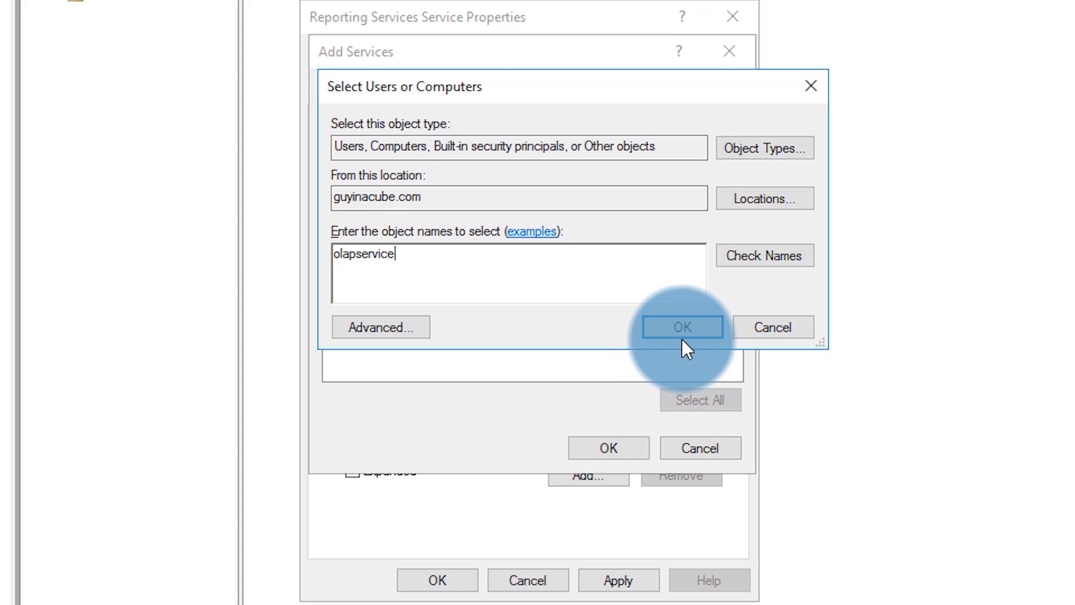
{"action": "left_click", "coordinate": [681, 327]}
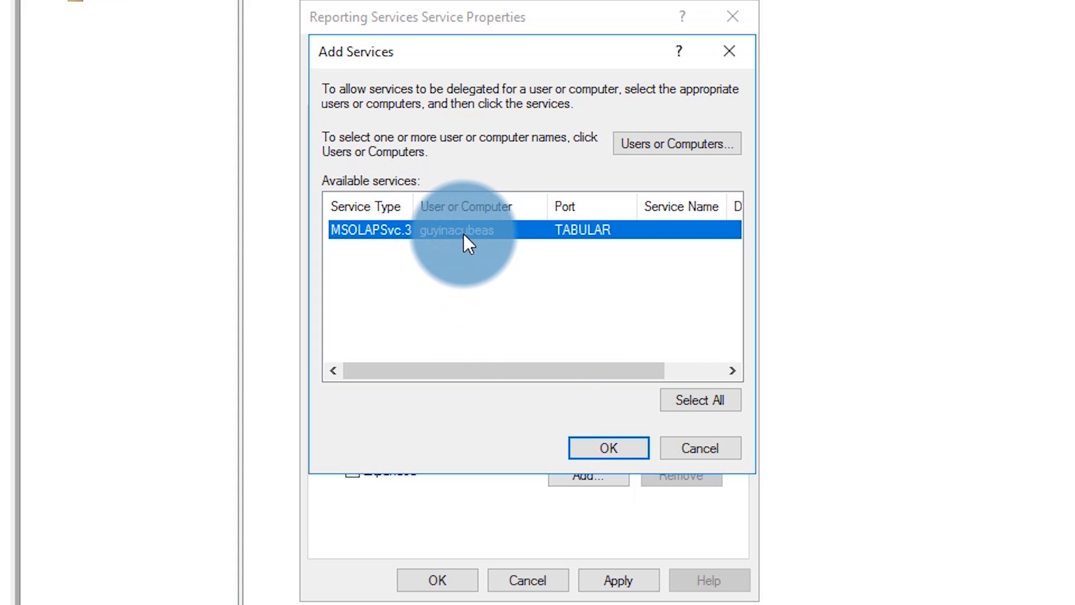
{"action": "mouse_move", "coordinate": [467, 240]}
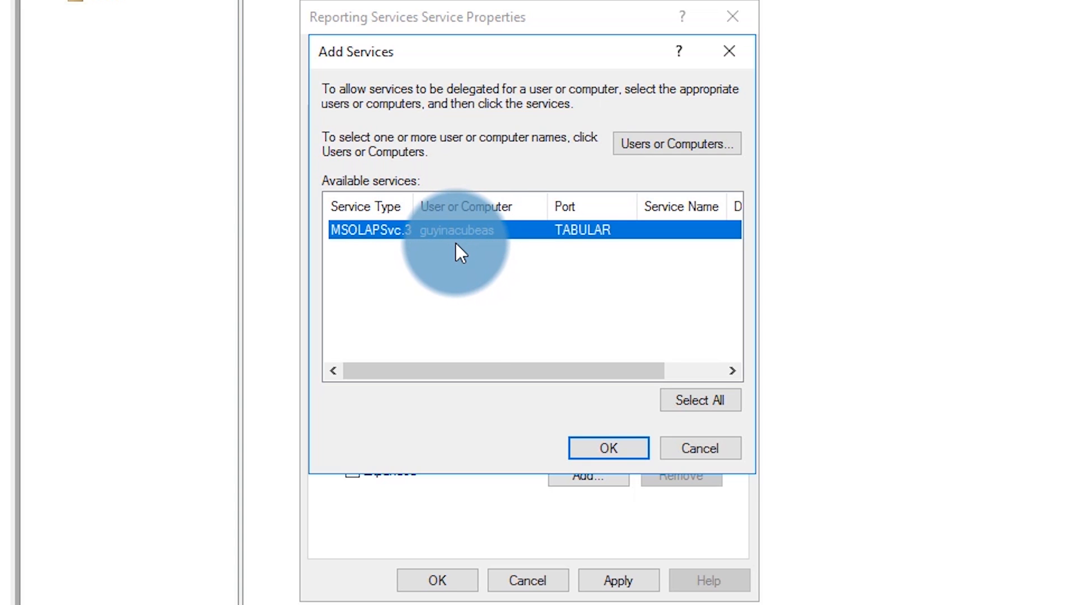
{"action": "mouse_move", "coordinate": [466, 329]}
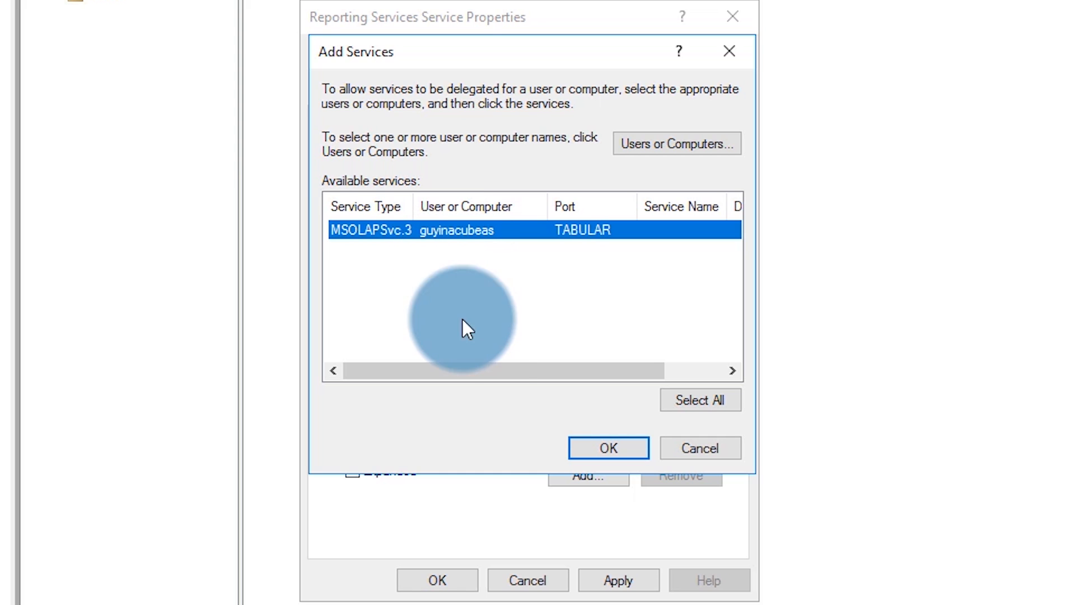
{"action": "left_click", "coordinate": [607, 447]}
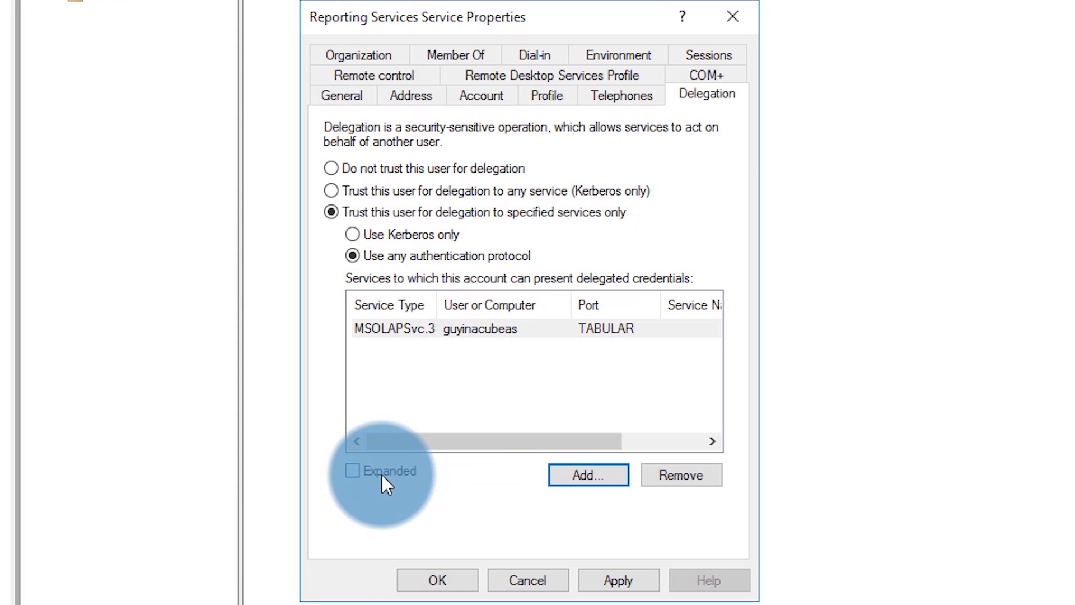
{"action": "left_click", "coordinate": [352, 470]}
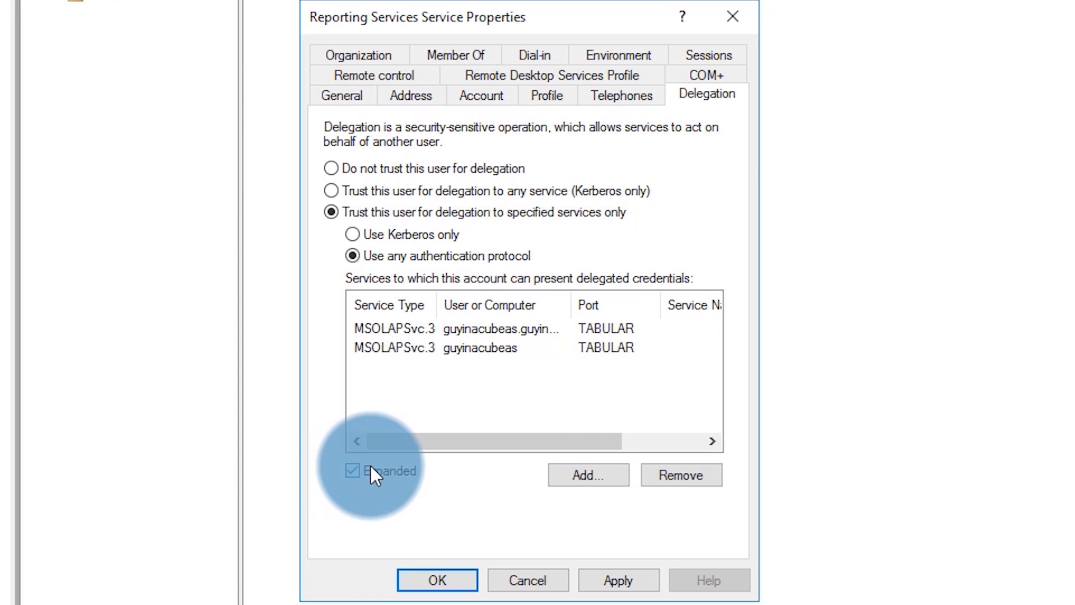
{"action": "left_click", "coordinate": [352, 470]}
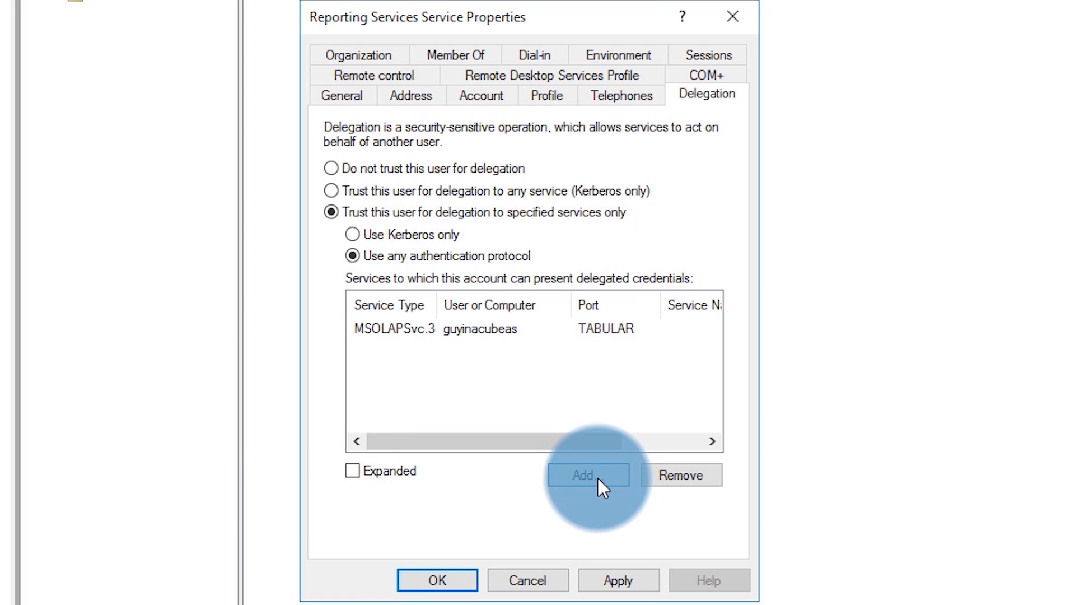
Step: Add the MSOLAPDisco.3 service on the guyinacubeas computer to the delegated services list
{"action": "left_click", "coordinate": [583, 475]}
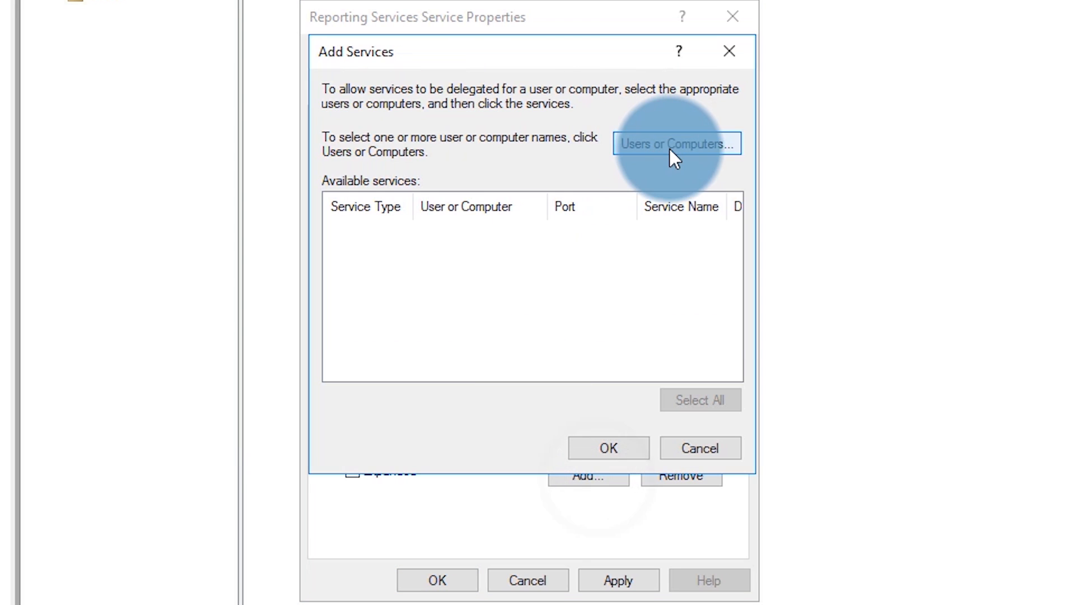
{"action": "left_click", "coordinate": [675, 145]}
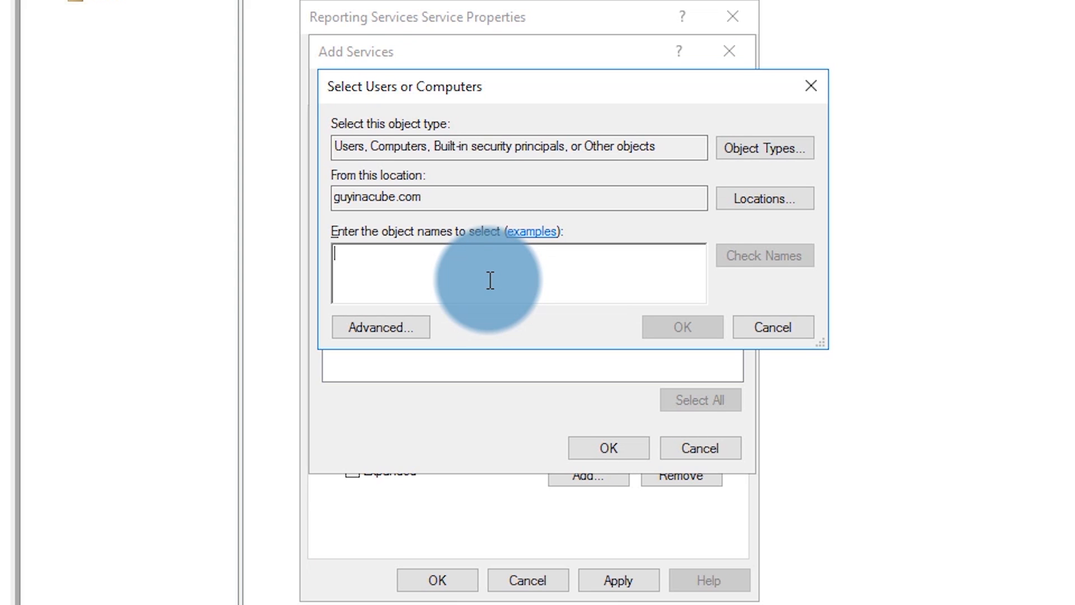
{"action": "type", "text": "guyinacubeas"}
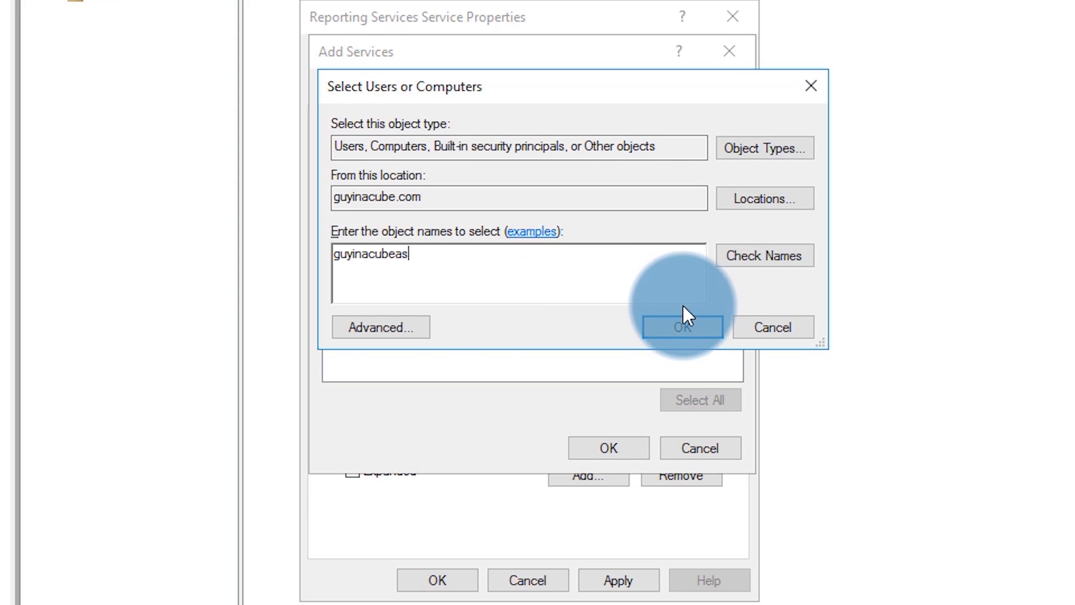
{"action": "left_click", "coordinate": [680, 327]}
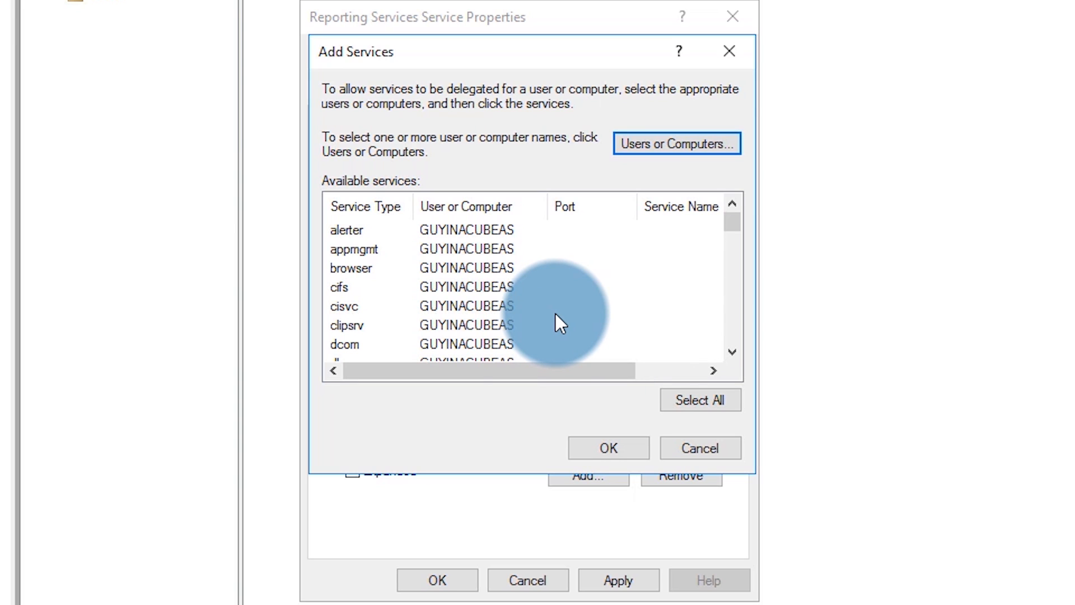
{"action": "scroll", "scroll_direction": "down", "scroll_amount": 3}
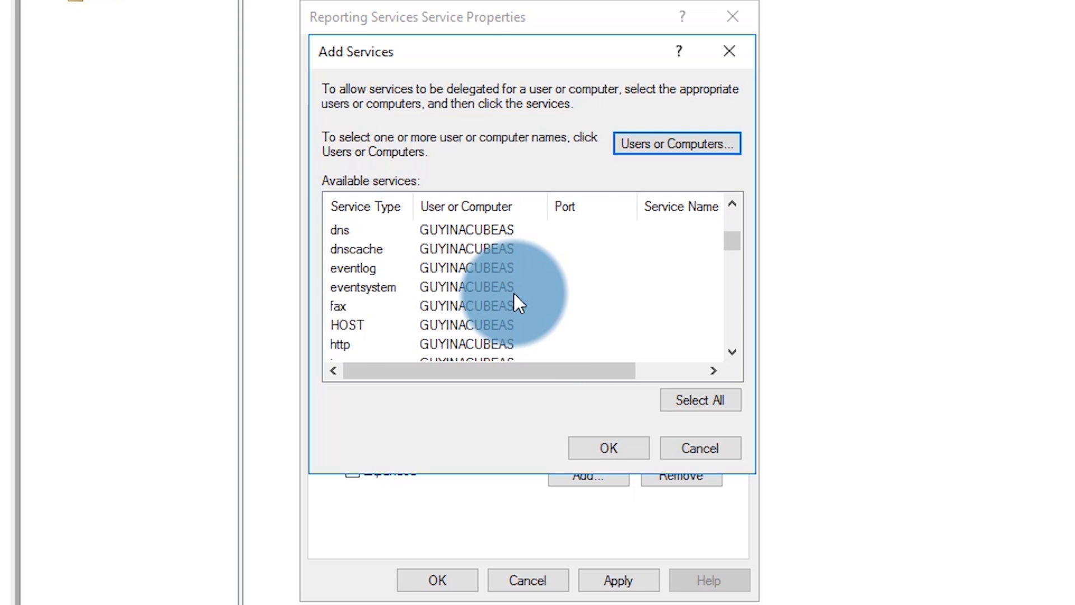
{"action": "left_click", "coordinate": [371, 307]}
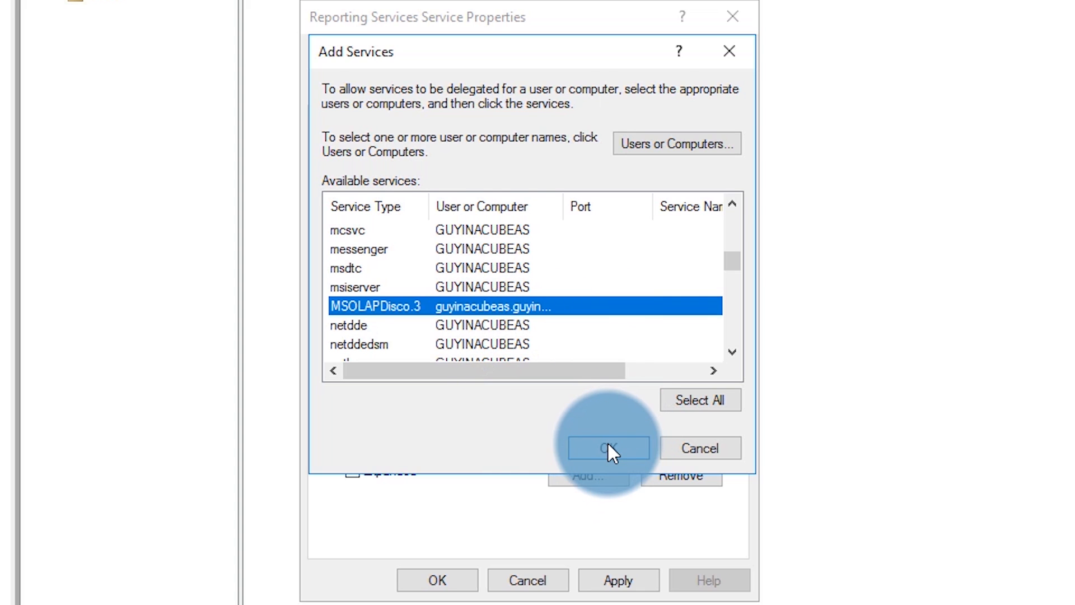
{"action": "left_click", "coordinate": [607, 447]}
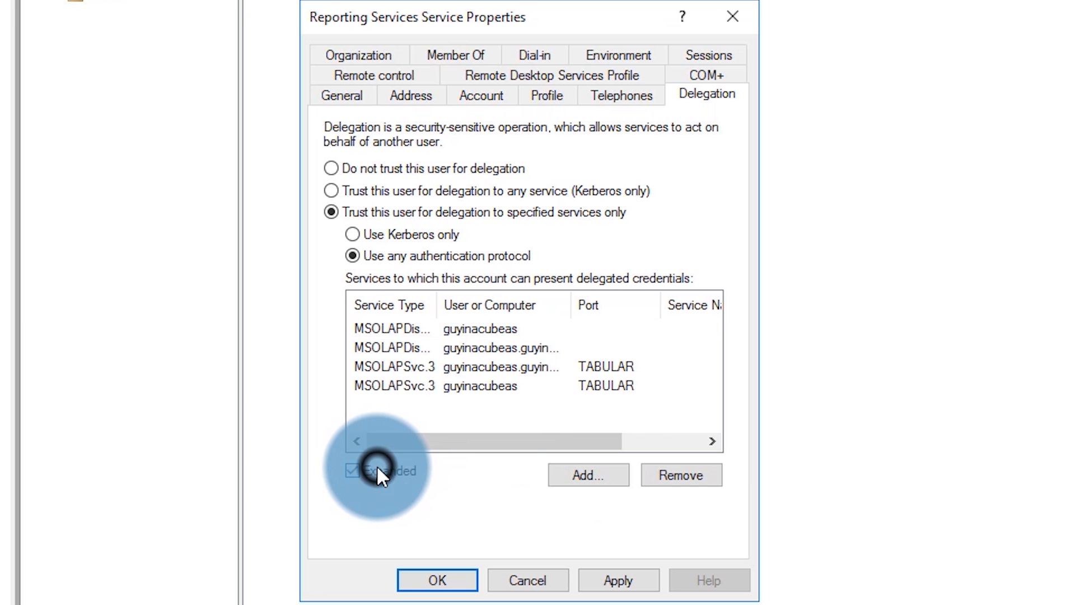
Step: Untick Expanded and save the delegation settings, closing the account properties
{"action": "left_click", "coordinate": [352, 472]}
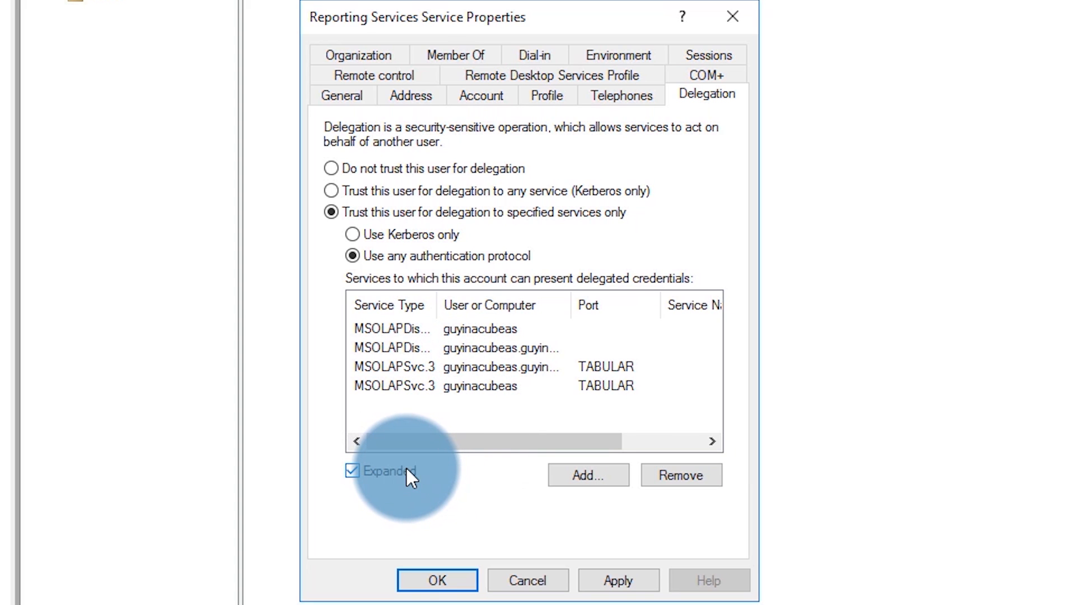
{"action": "left_click", "coordinate": [351, 470]}
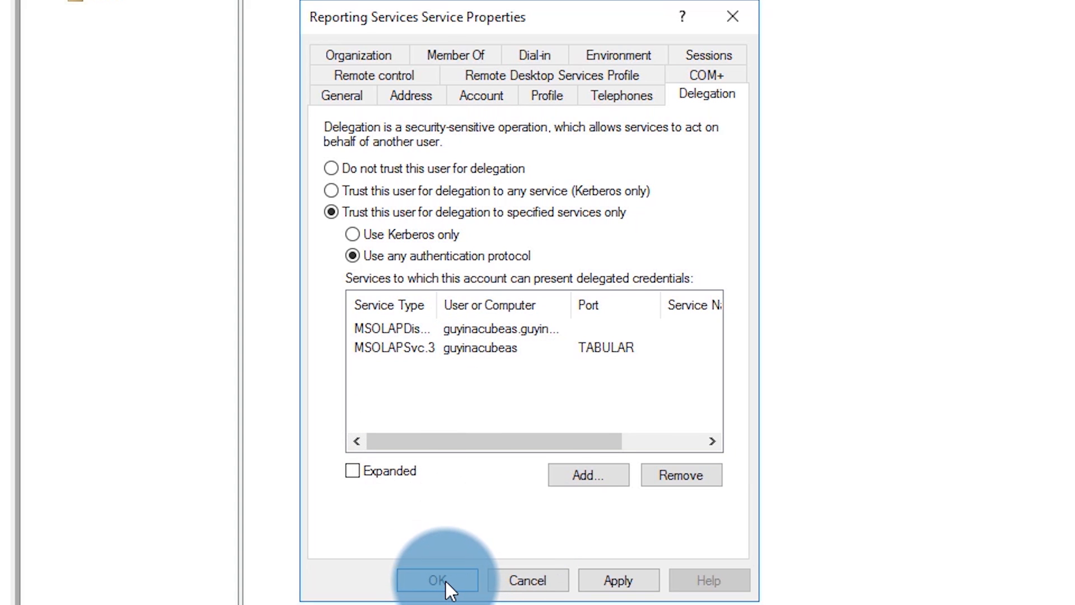
{"action": "left_click", "coordinate": [437, 579]}
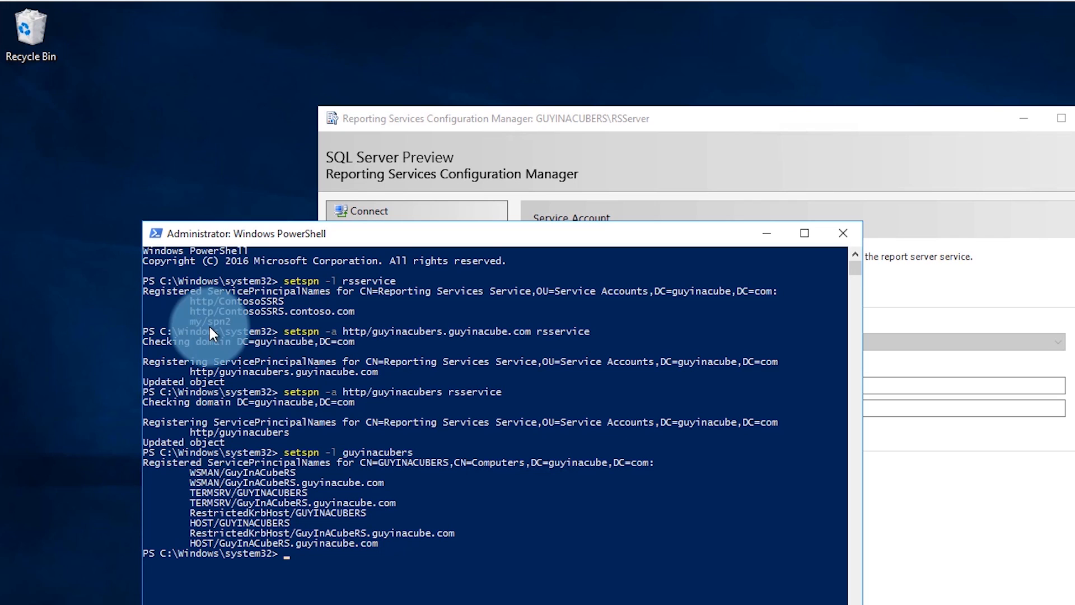
Step: Review the http SPNs registered for rsservice and switch to File Explorer
{"action": "left_click", "coordinate": [844, 233]}
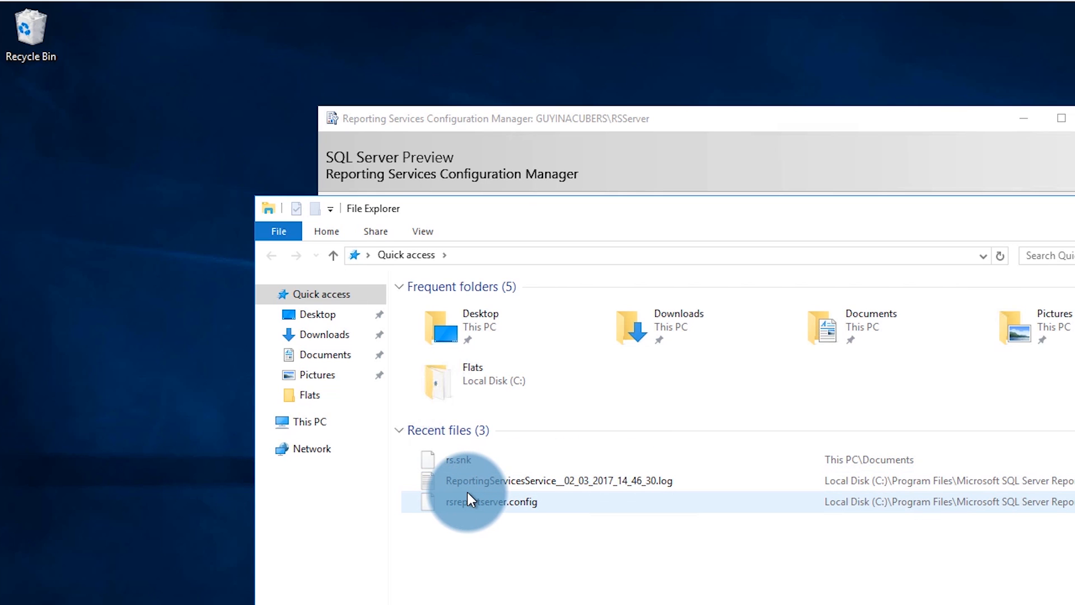
{"action": "mouse_move", "coordinate": [490, 501]}
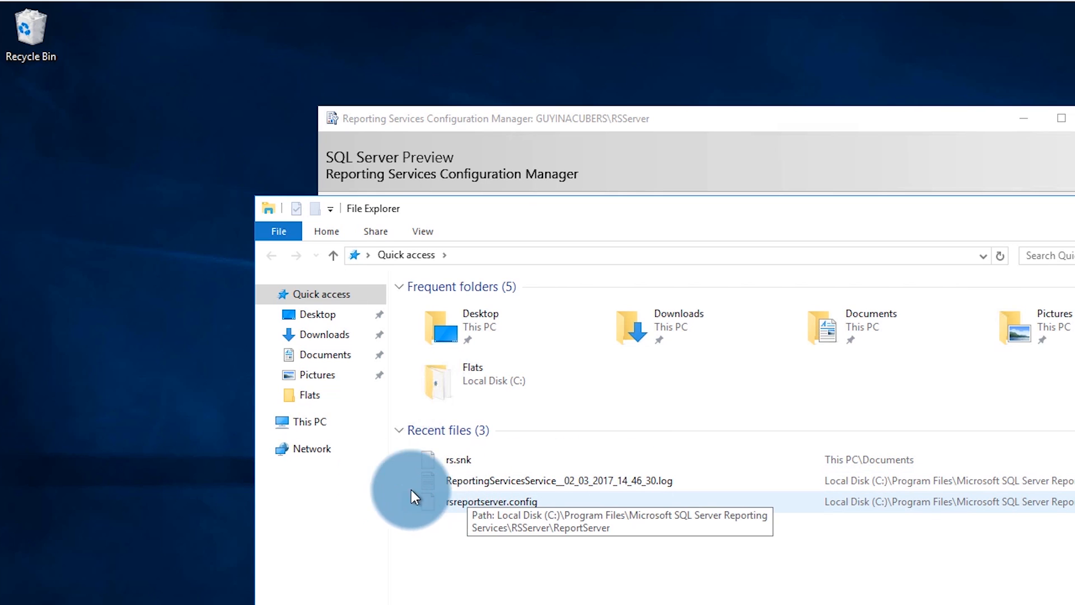
Step: Open rsreportserver.config from the RSServer\ReportServer folder in Notepad
{"action": "left_click", "coordinate": [311, 421]}
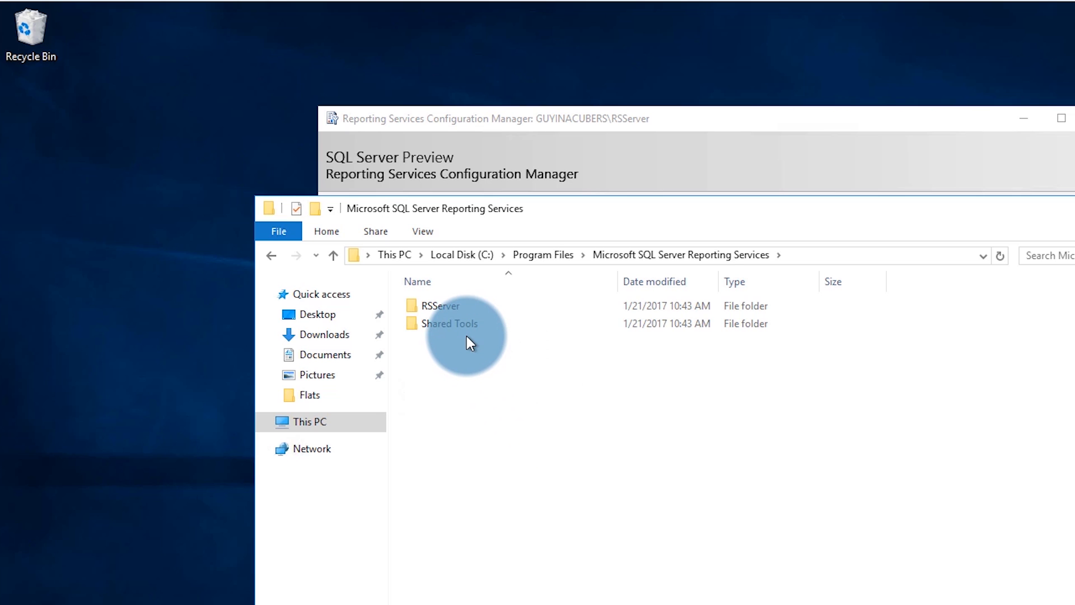
{"action": "double_click", "coordinate": [441, 304]}
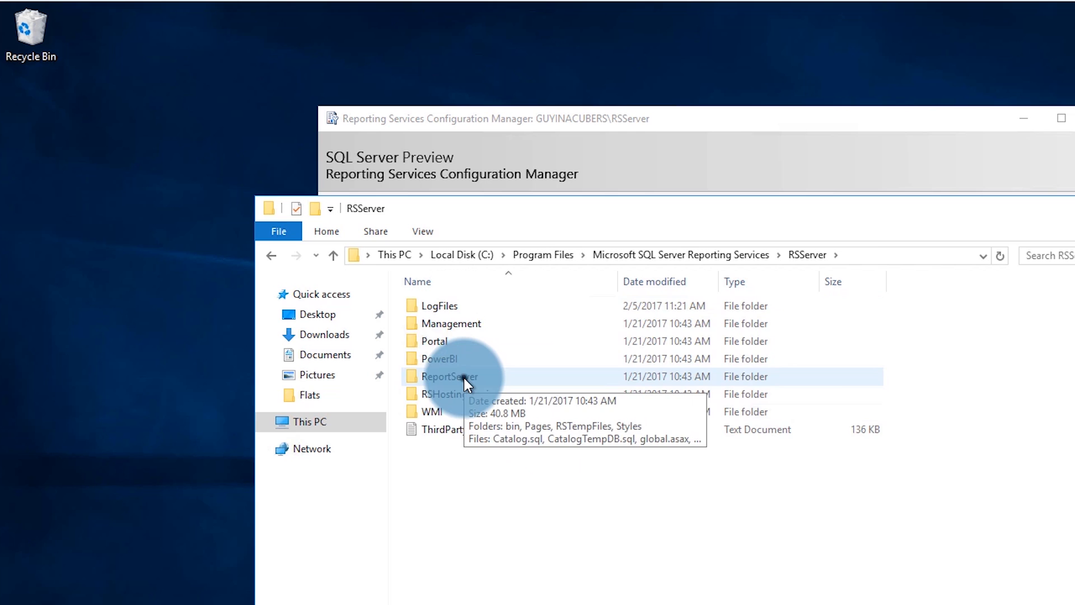
{"action": "double_click", "coordinate": [449, 376]}
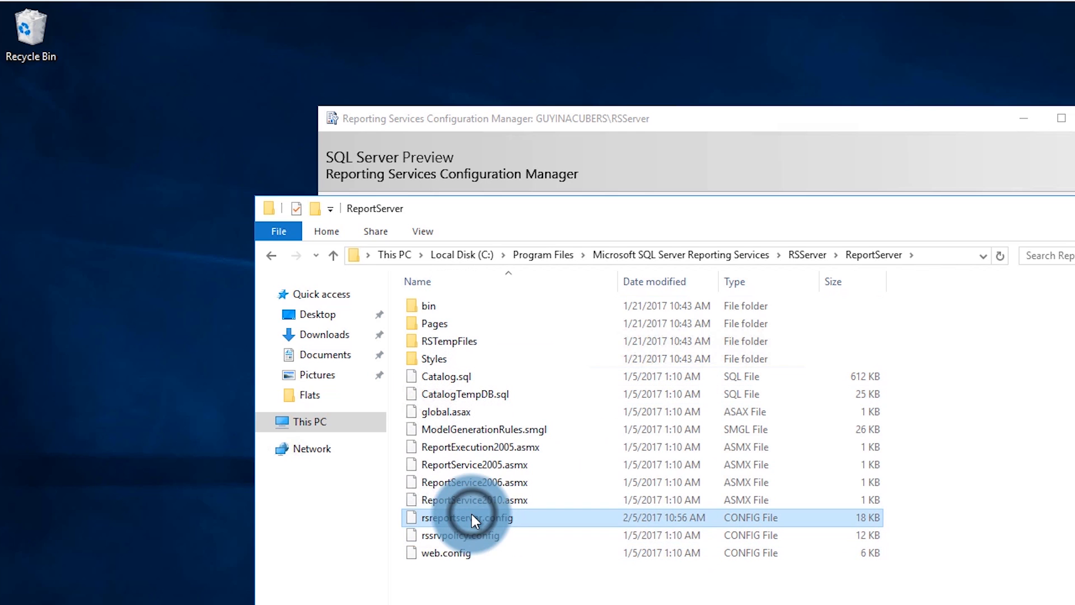
{"action": "double_click", "coordinate": [468, 517]}
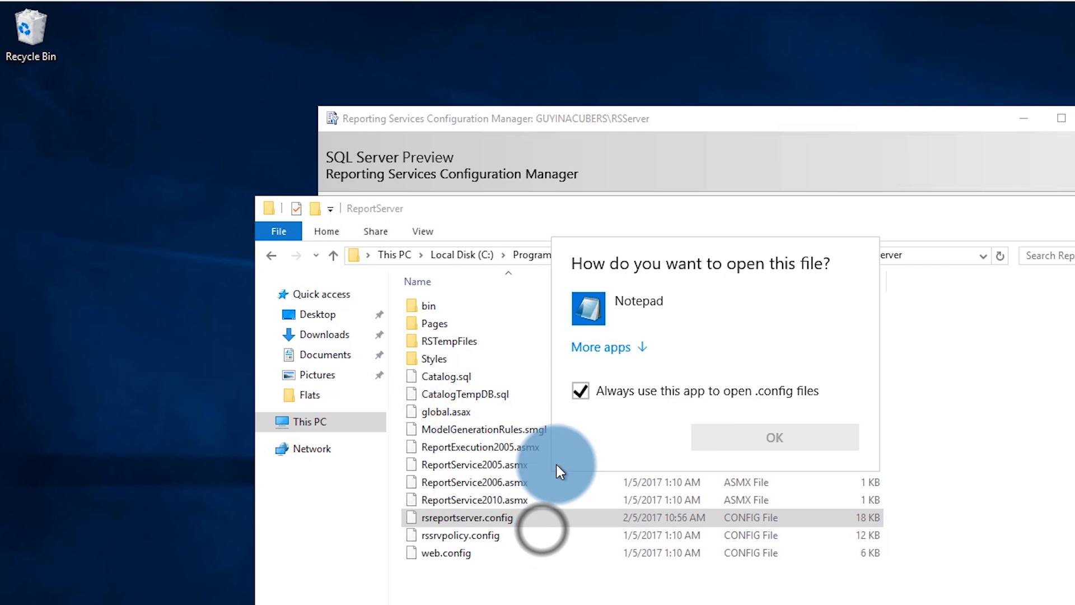
{"action": "left_click", "coordinate": [638, 308]}
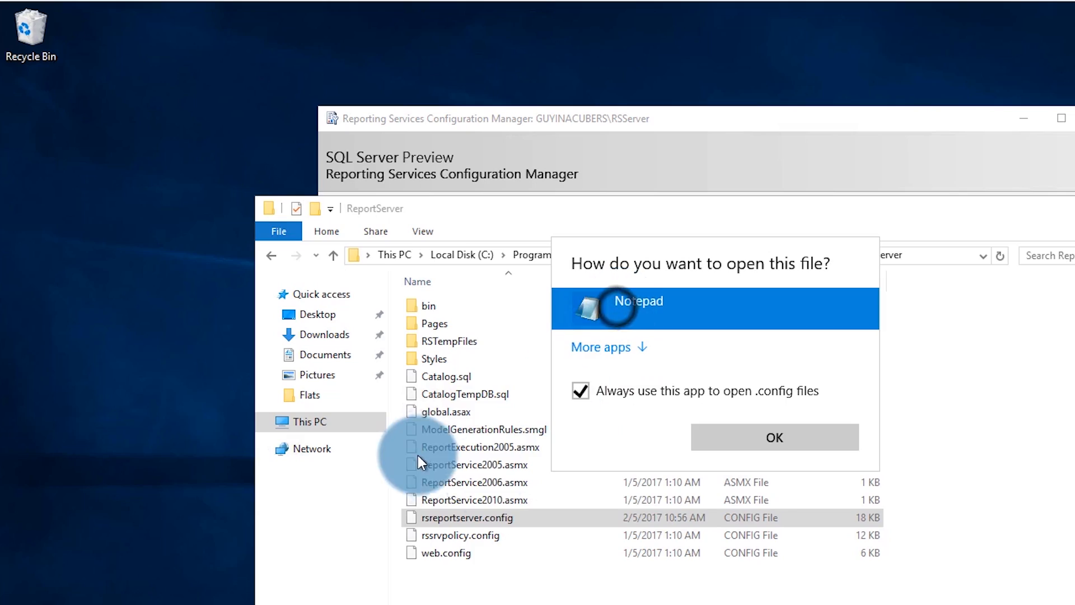
{"action": "left_click", "coordinate": [774, 437]}
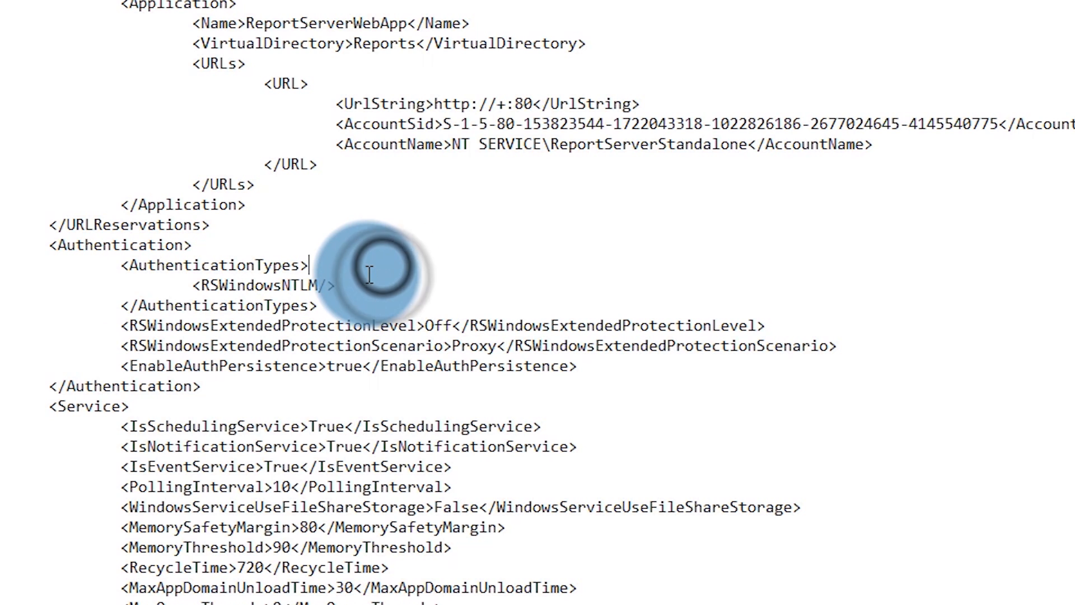
Step: Insert <RSWindowsNegotiate/> above <RSWindowsNTLM/> in the authentication types and save the file
{"action": "type", "text": "<RSWindowsNegotiate/>"}
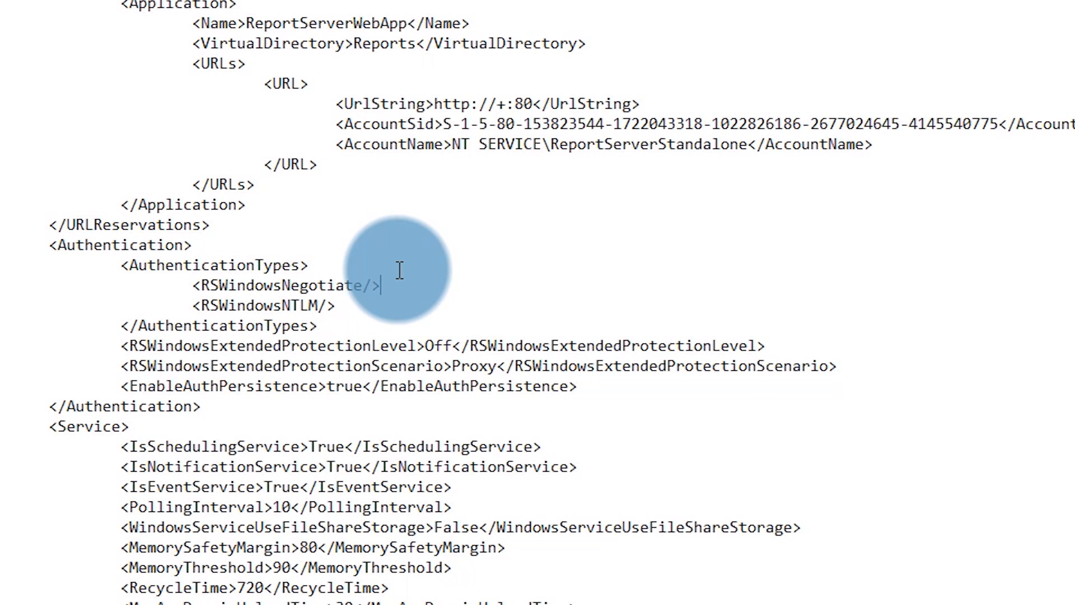
{"action": "left_click", "coordinate": [10, 26]}
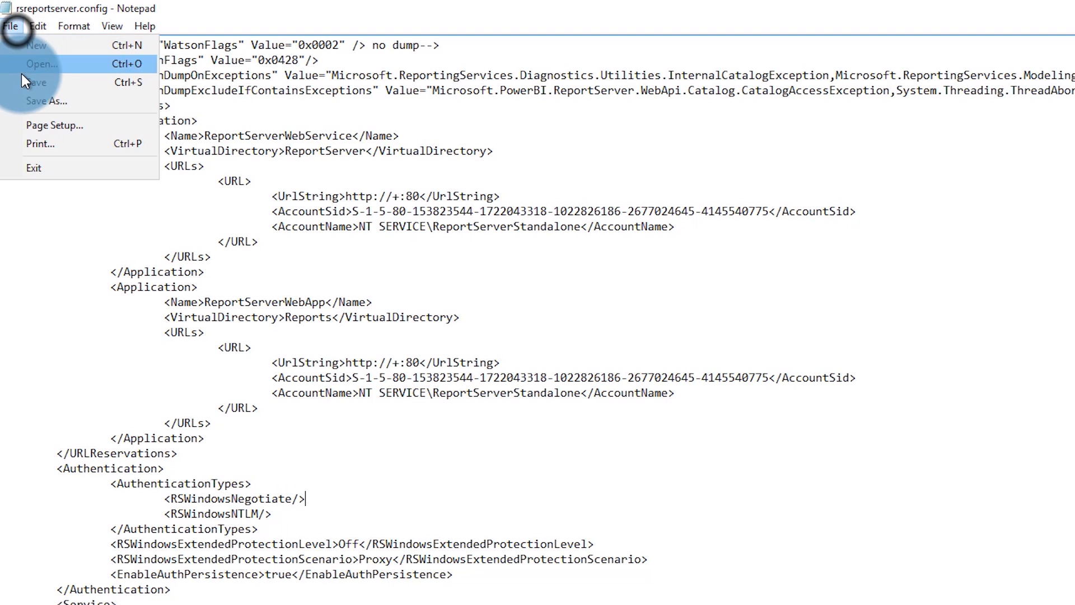
{"action": "left_click", "coordinate": [8, 8]}
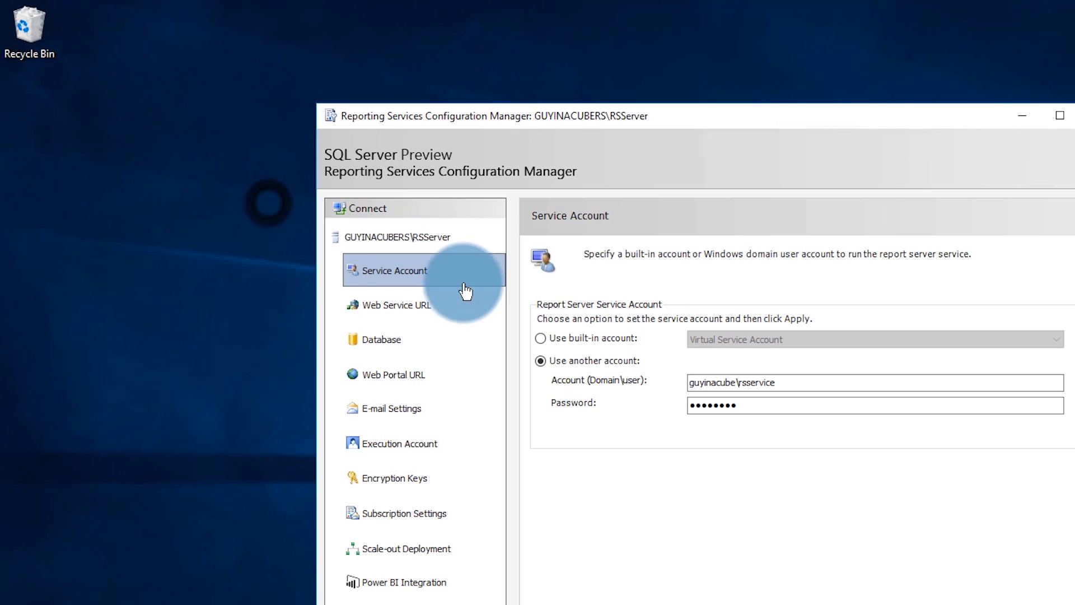
Step: Show the GUYINACUBERS\RSServer status and stop the report server service for a restart
{"action": "left_click", "coordinate": [397, 236]}
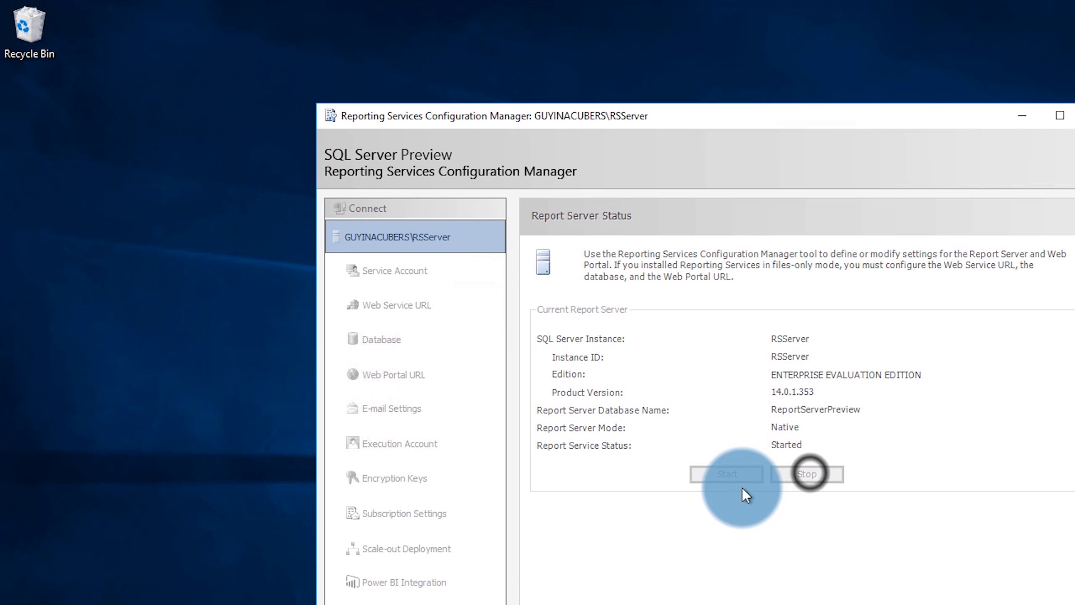
{"action": "left_click", "coordinate": [808, 474]}
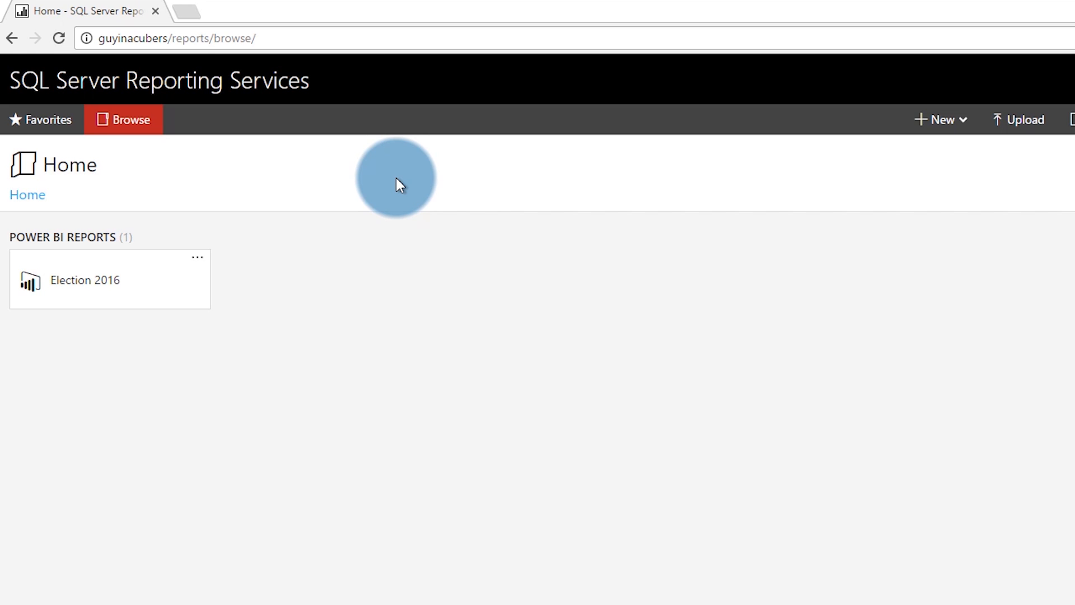
{"action": "mouse_move", "coordinate": [377, 263]}
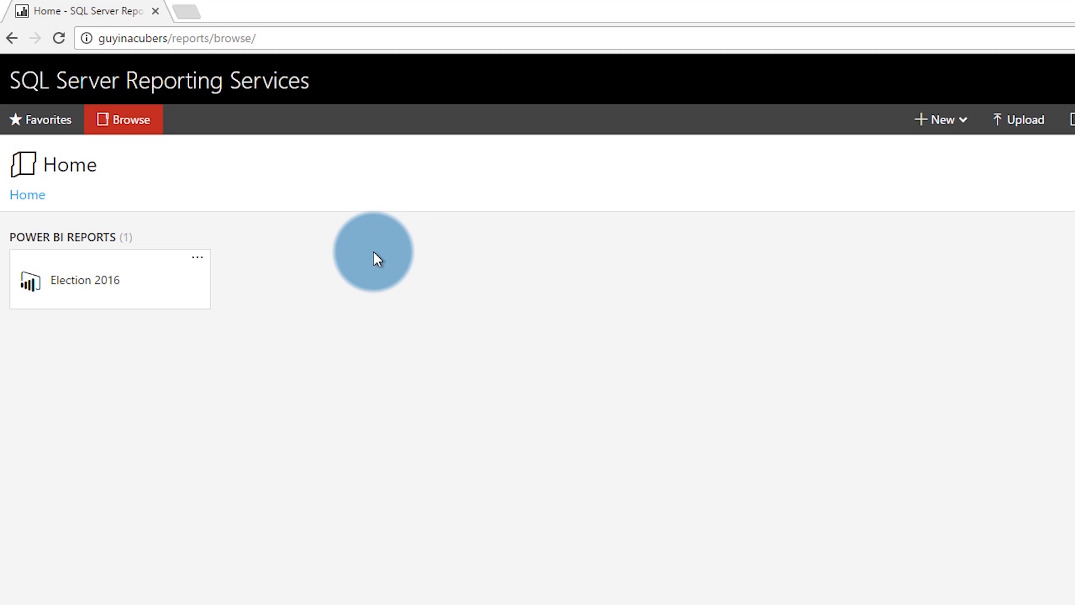
Step: Open the Election 2016 Power BI report from the web portal Home page
{"action": "left_click", "coordinate": [84, 280]}
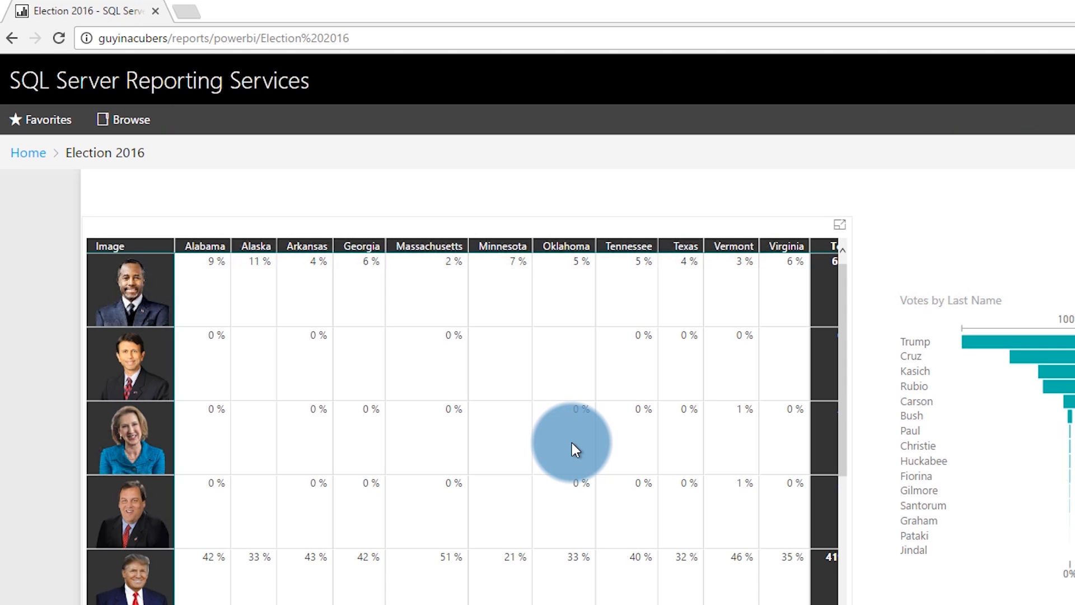
{"action": "mouse_move", "coordinate": [573, 450]}
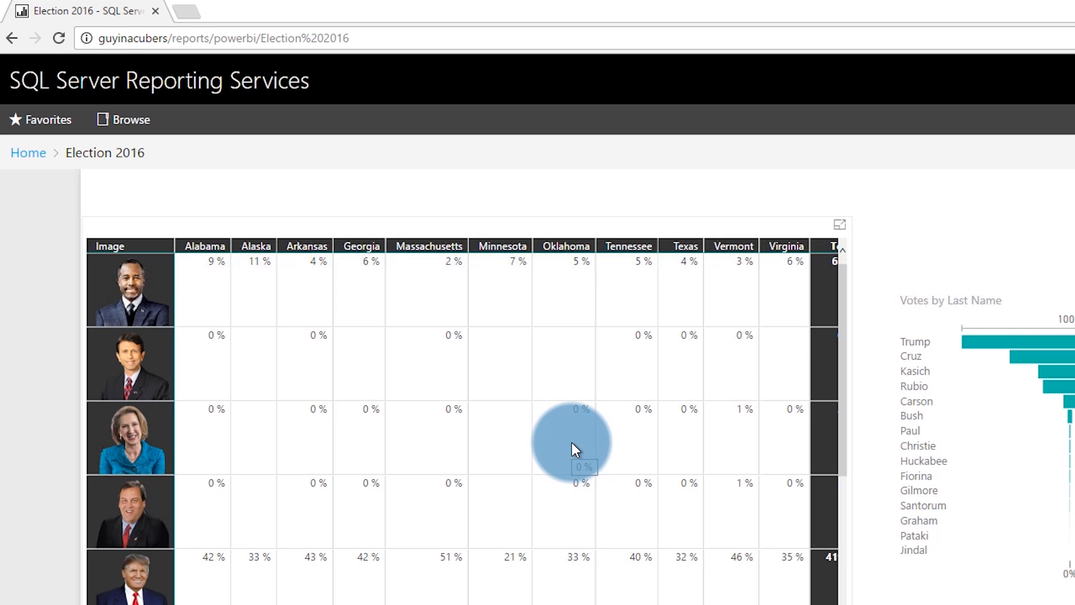